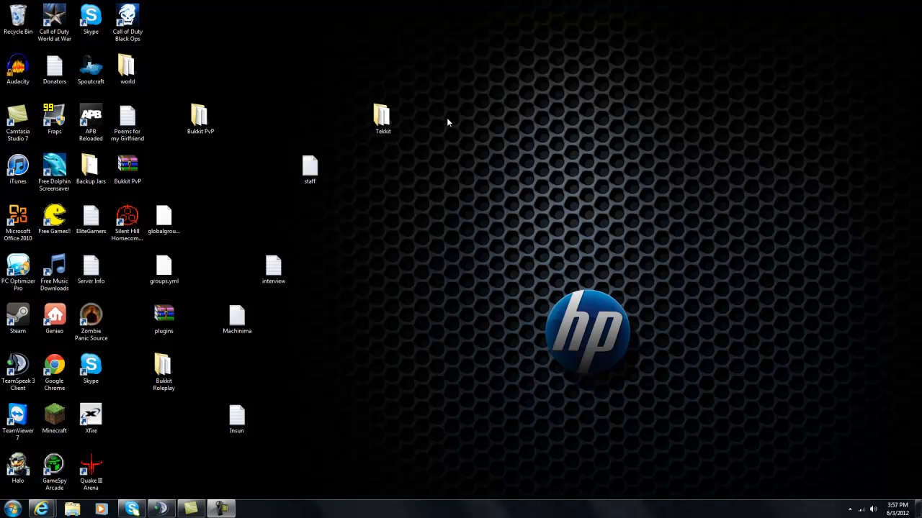
mouse_move(402, 118)
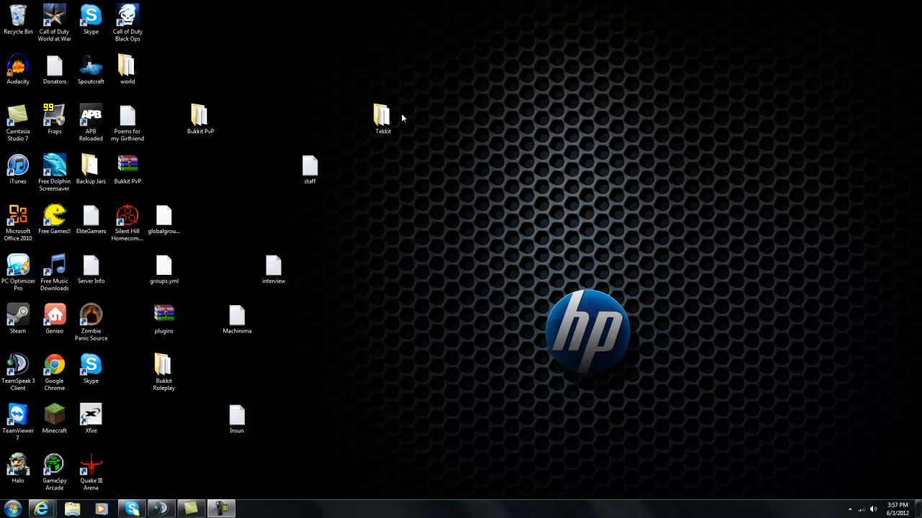
Open the Tekkit folder from the desktop, look inside Extras, then return to the Tekkit folder.
left_click(383, 118)
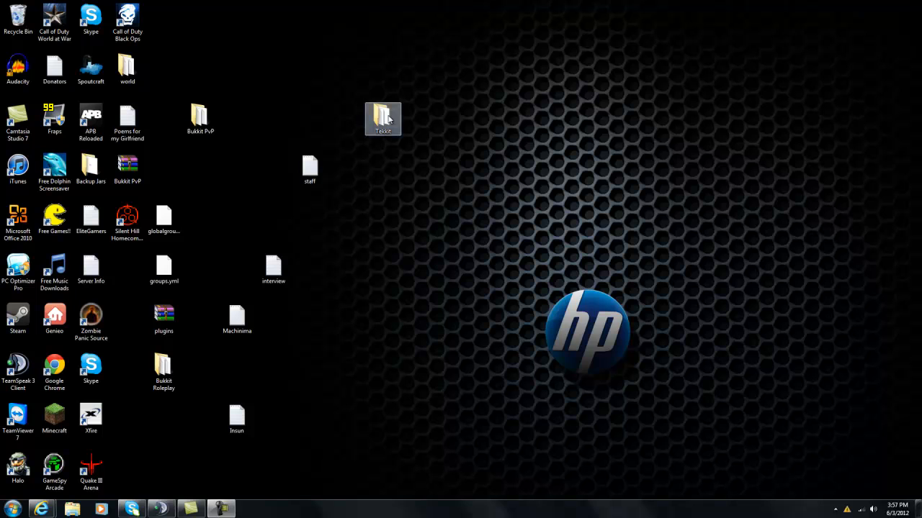
mouse_move(398, 133)
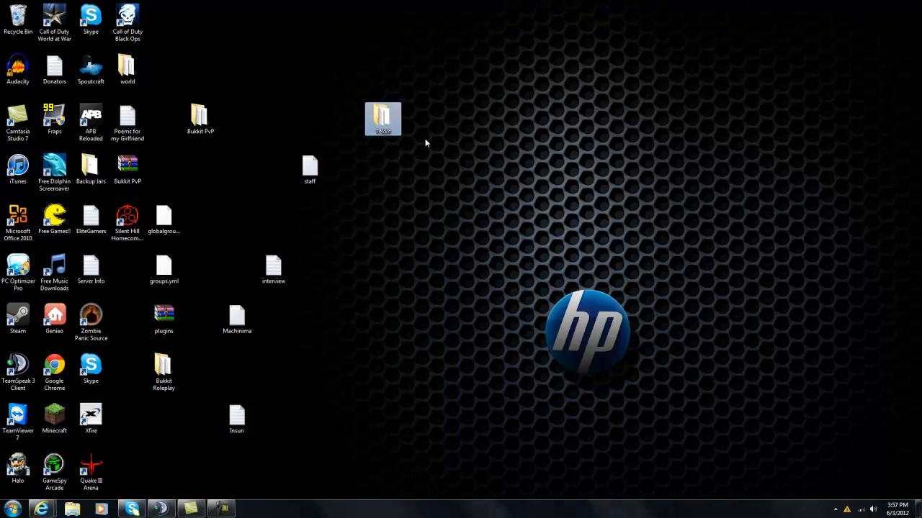
mouse_move(410, 130)
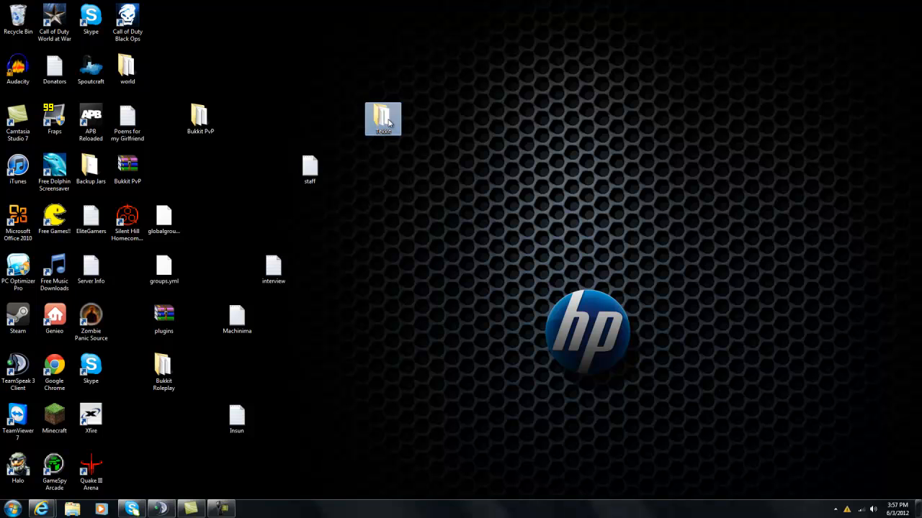
mouse_move(383, 118)
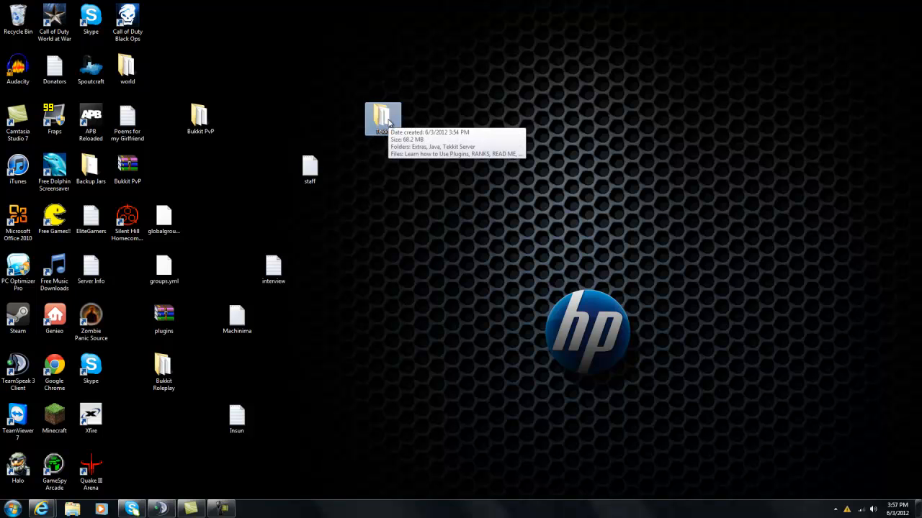
mouse_move(409, 149)
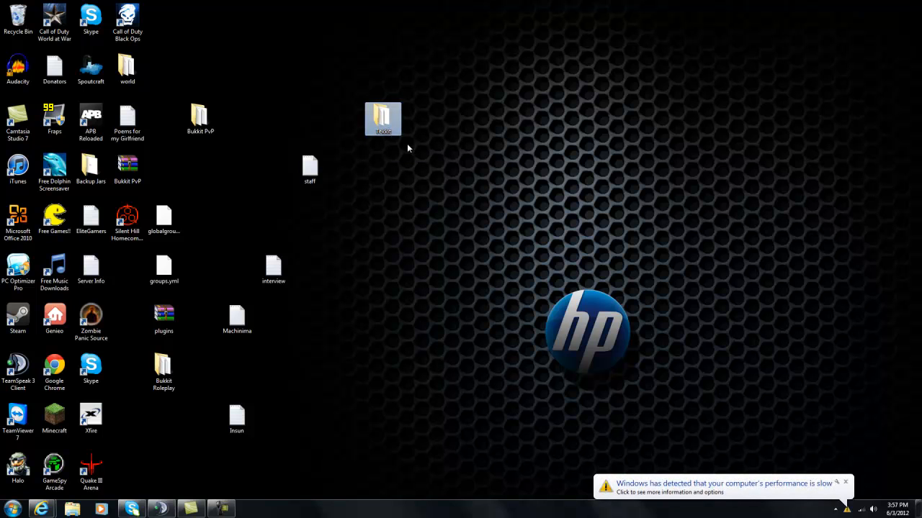
mouse_move(412, 146)
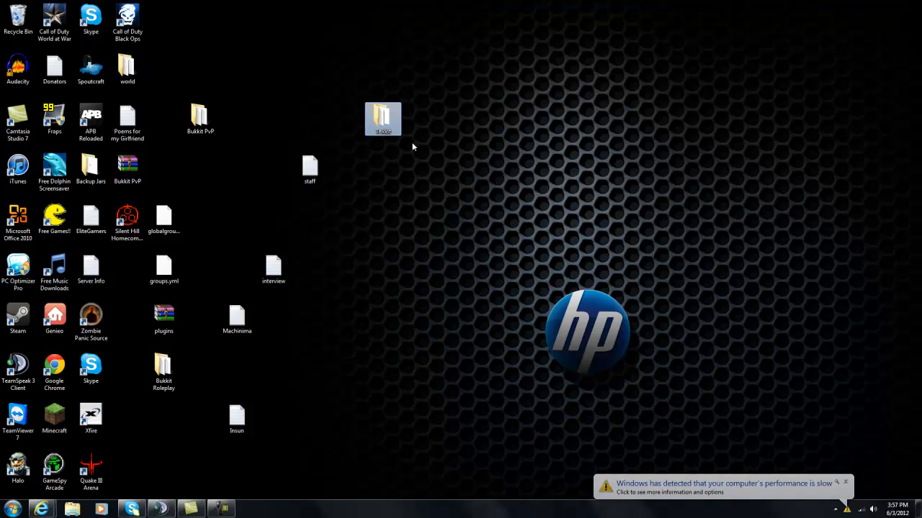
mouse_move(351, 157)
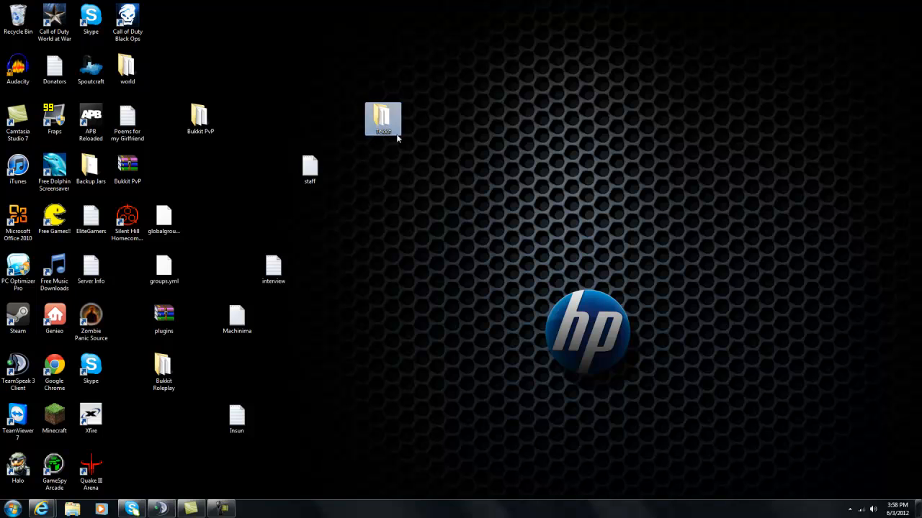
mouse_move(420, 139)
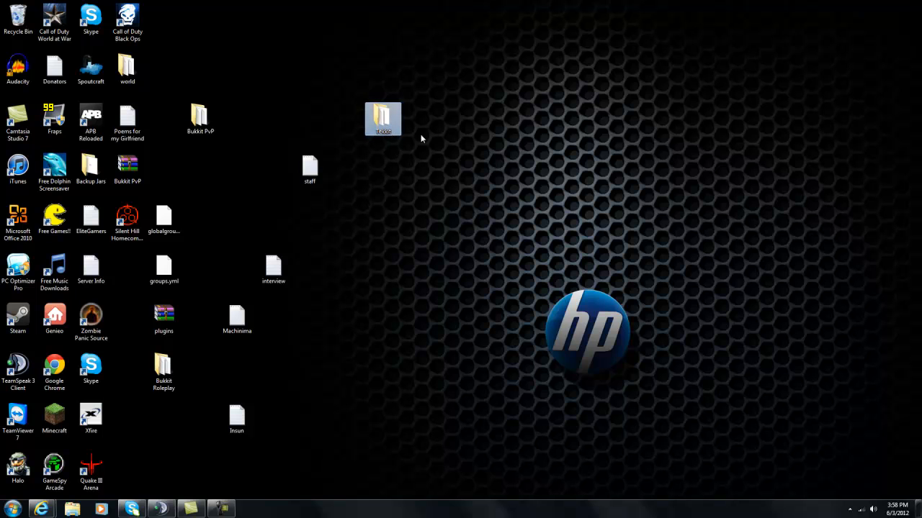
mouse_move(468, 179)
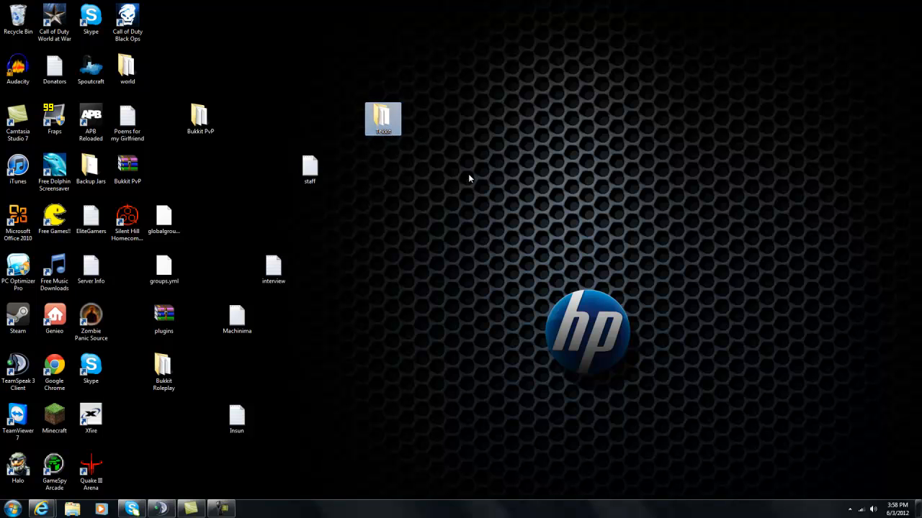
mouse_move(392, 159)
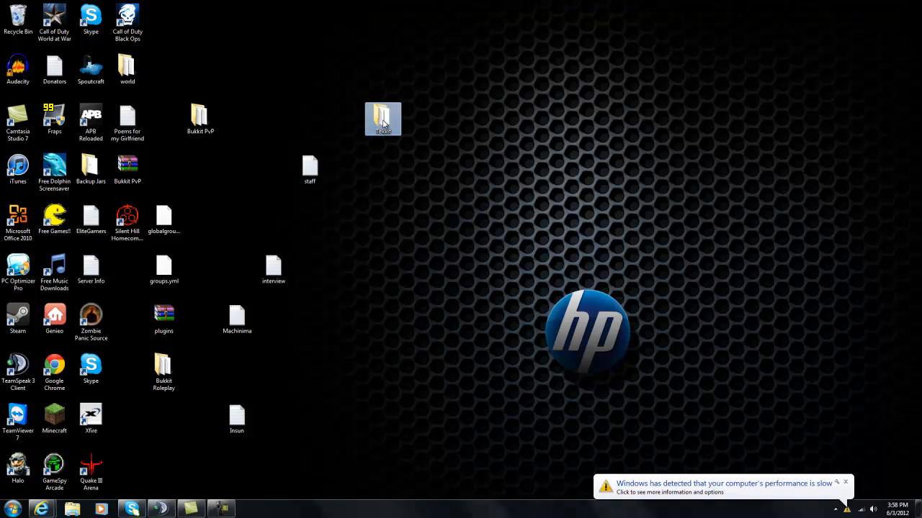
mouse_move(409, 137)
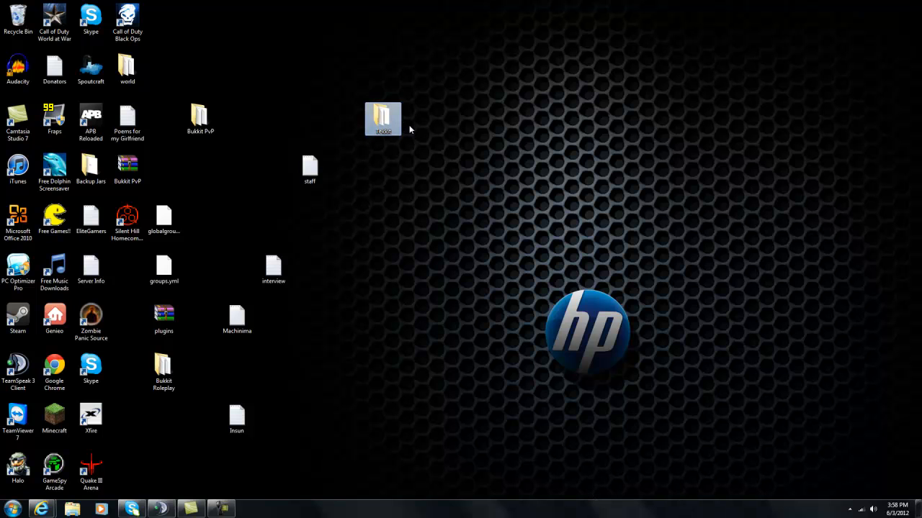
mouse_move(400, 179)
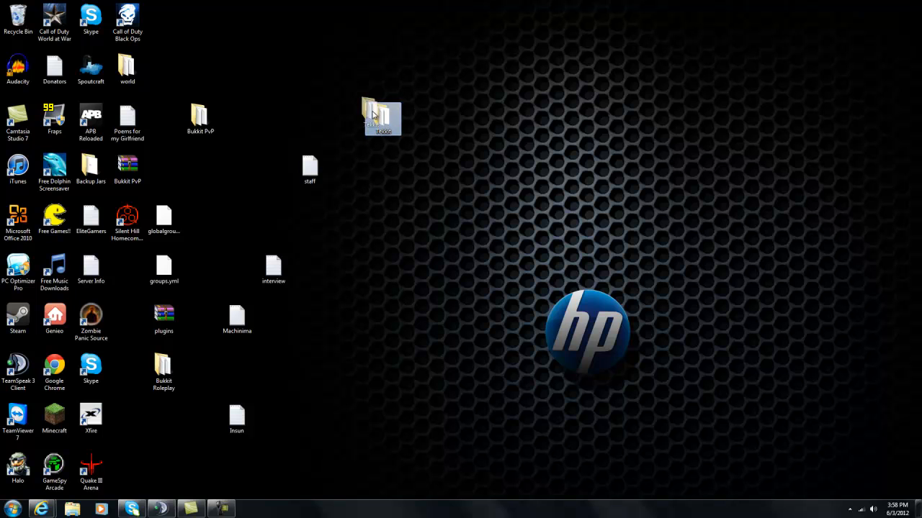
mouse_move(382, 118)
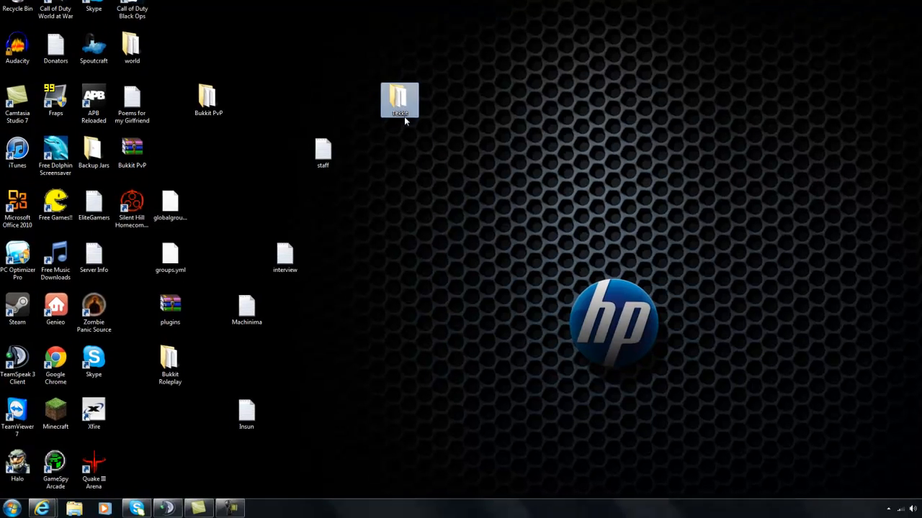
double_click(401, 99)
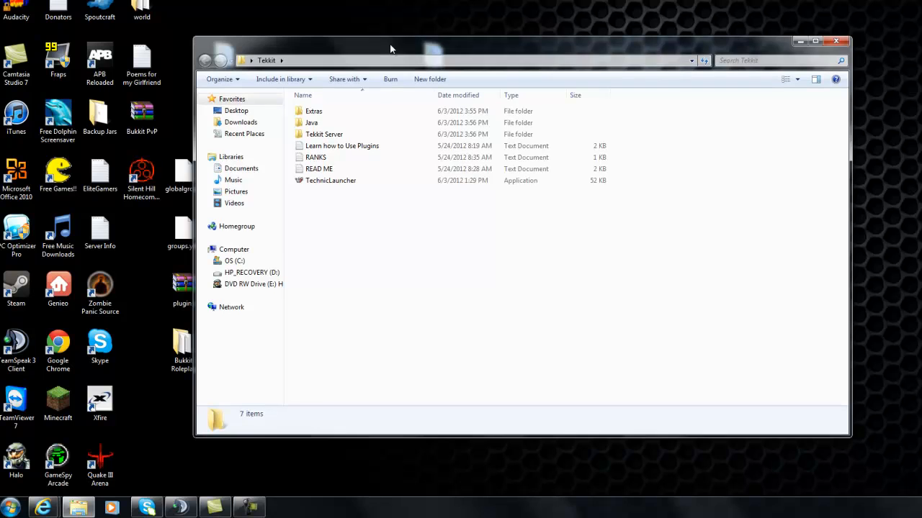
mouse_move(374, 136)
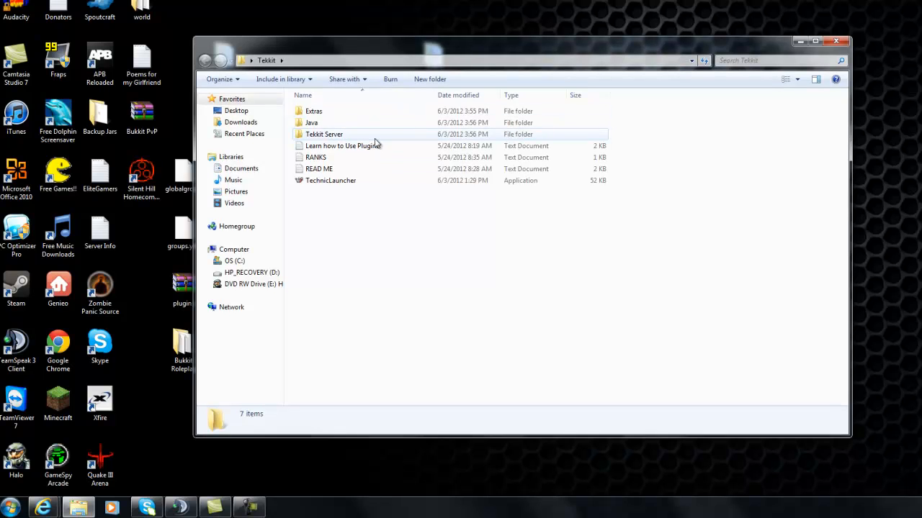
double_click(314, 111)
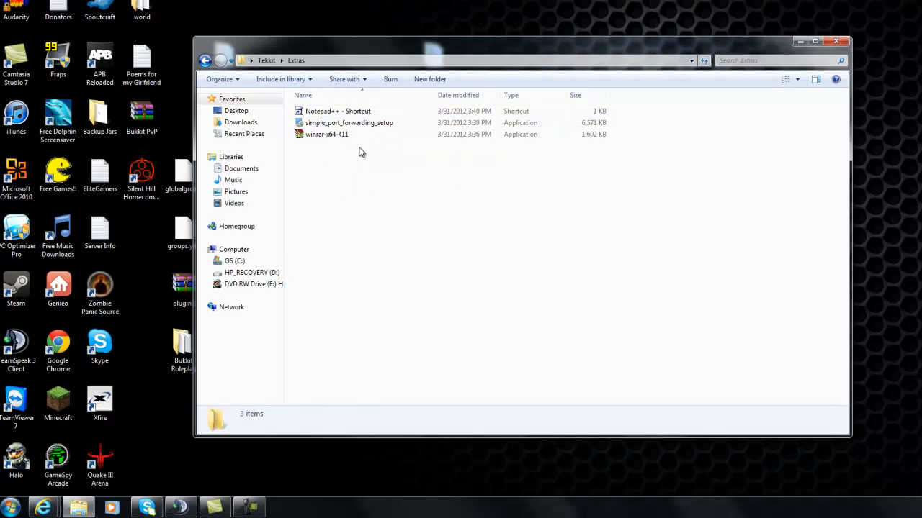
mouse_move(334, 123)
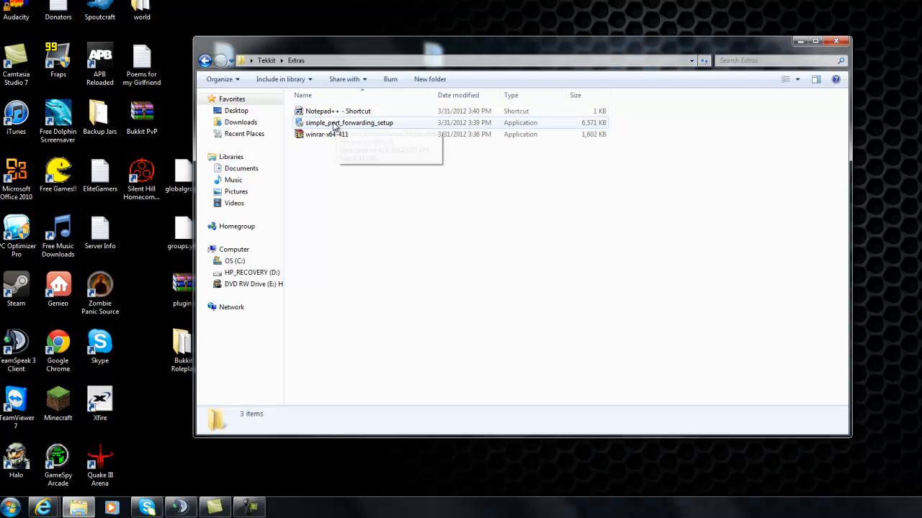
mouse_move(348, 110)
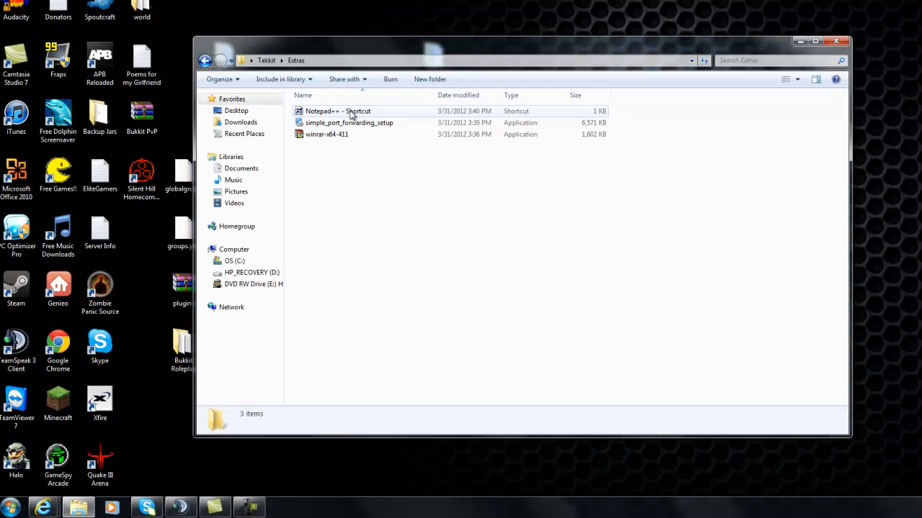
mouse_move(352, 111)
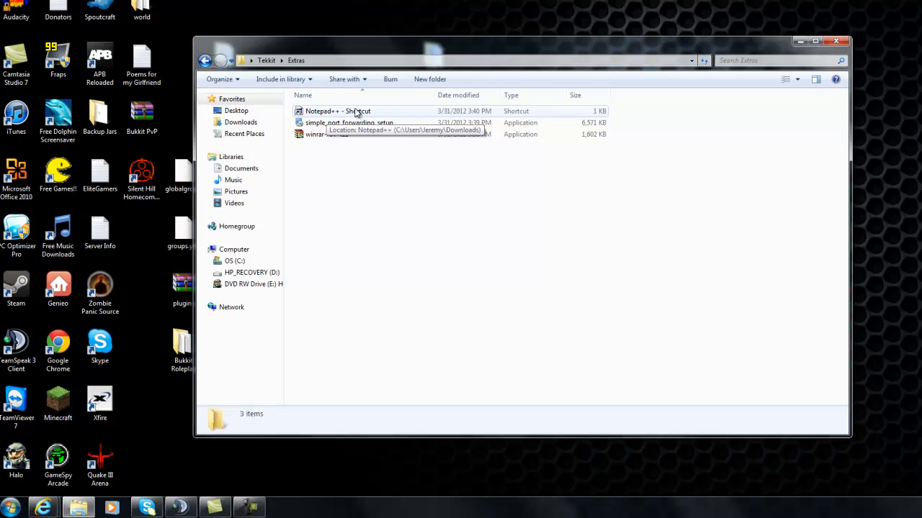
mouse_move(330, 121)
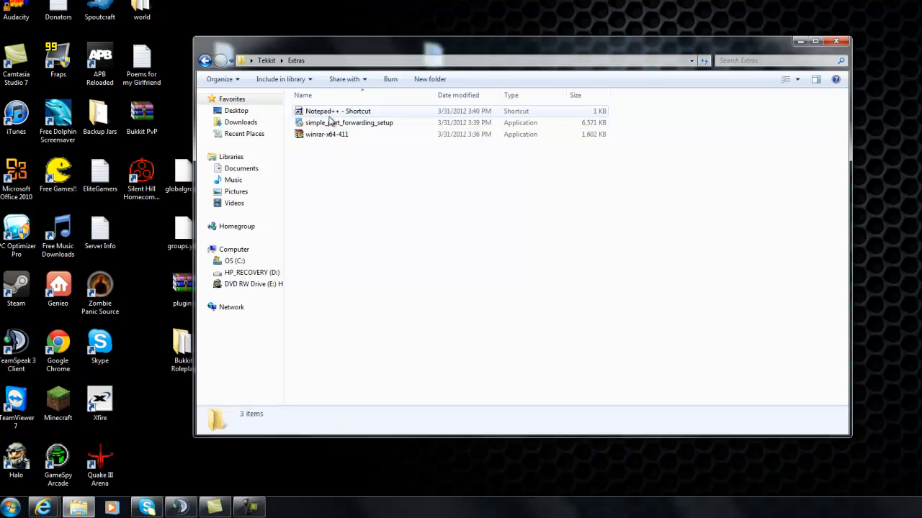
mouse_move(348, 122)
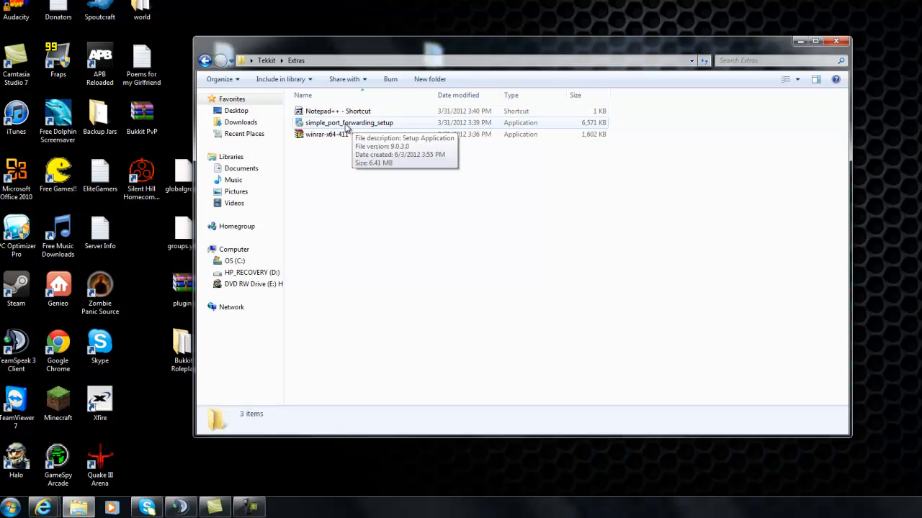
mouse_move(324, 137)
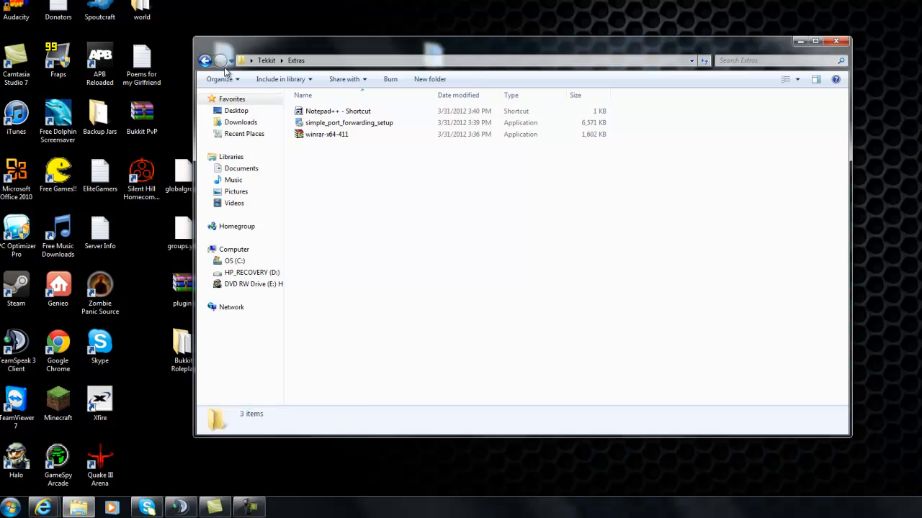
left_click(205, 60)
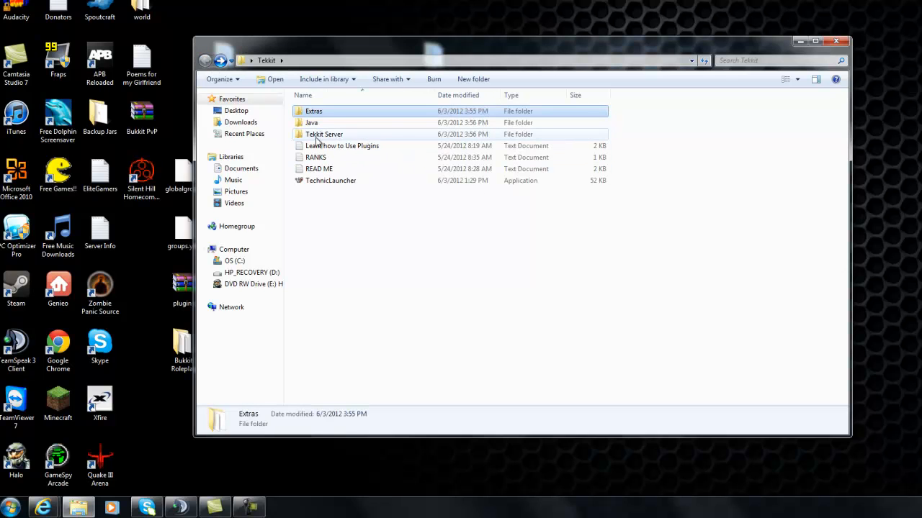
mouse_move(334, 128)
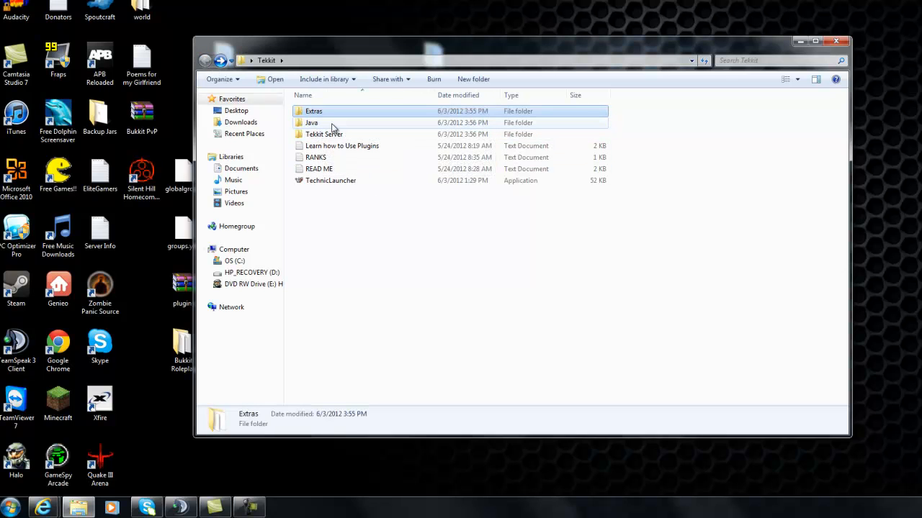
Look over the jre-7u4 x64 and i586 installers in the Java folder, then return to Tekkit.
double_click(311, 123)
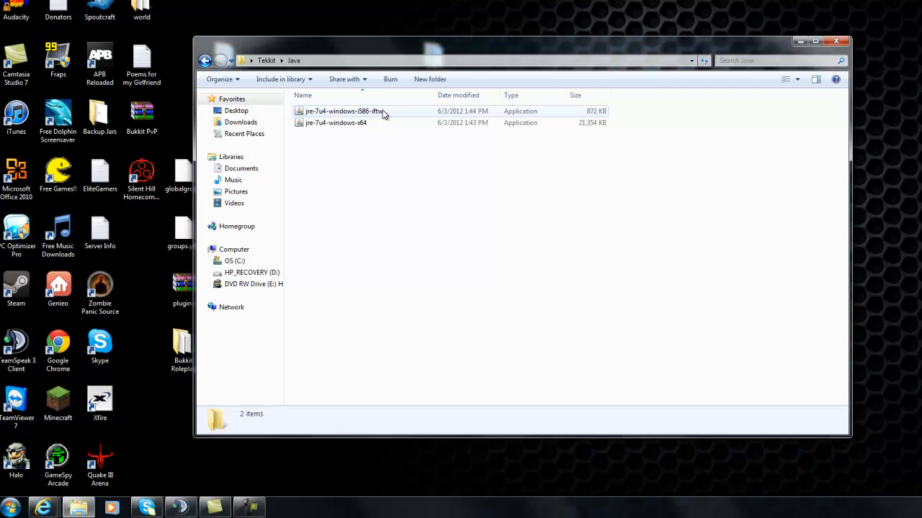
left_click(336, 122)
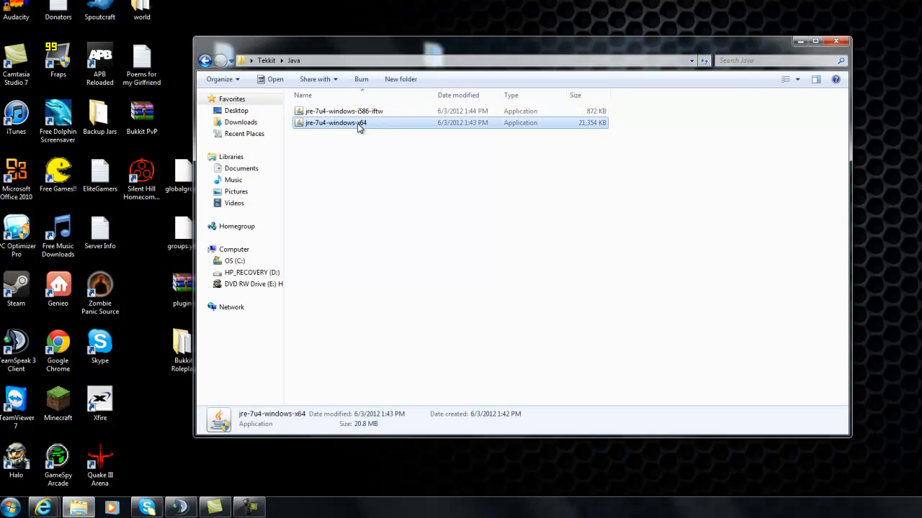
left_click(343, 111)
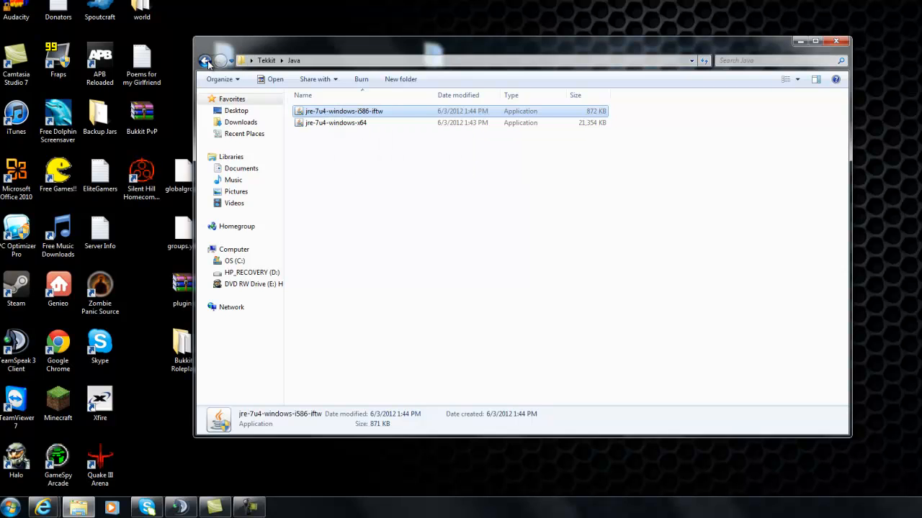
left_click(204, 60)
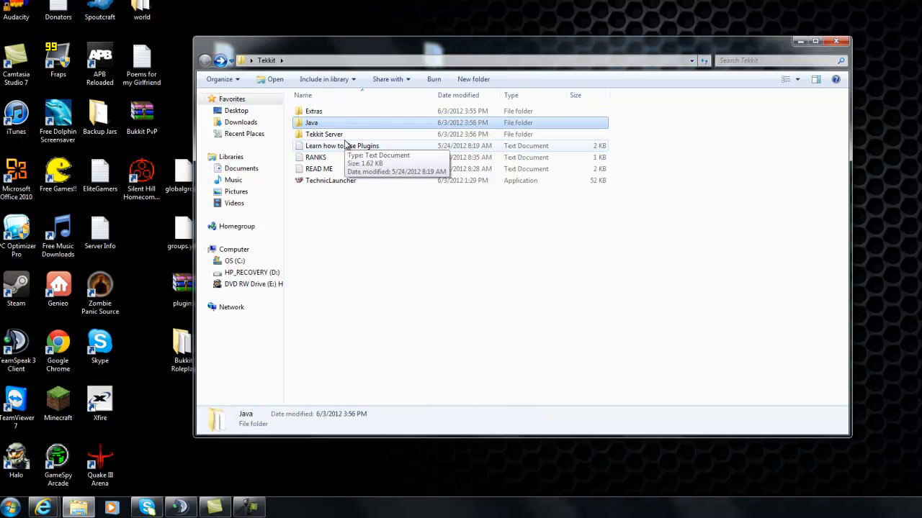
mouse_move(344, 134)
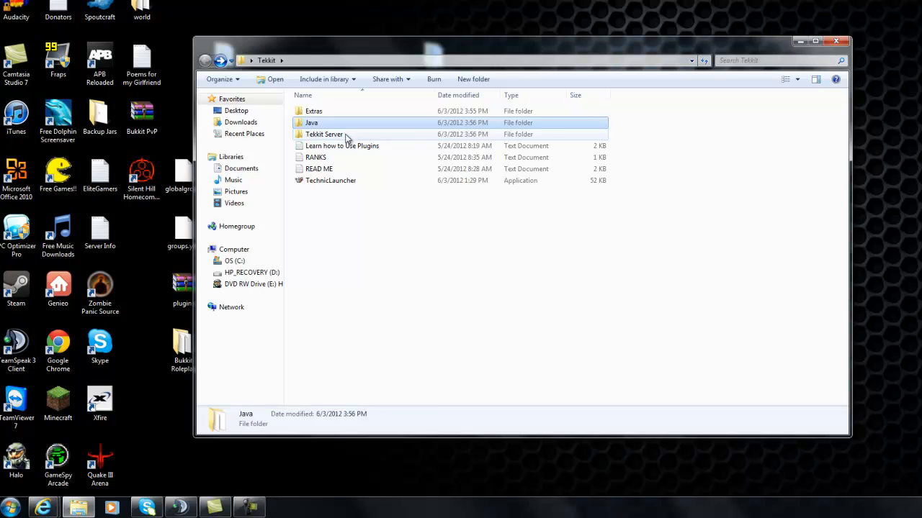
Browse the Tekkit Server folder's buildcraft, config, mods, plugins and world contents.
double_click(326, 134)
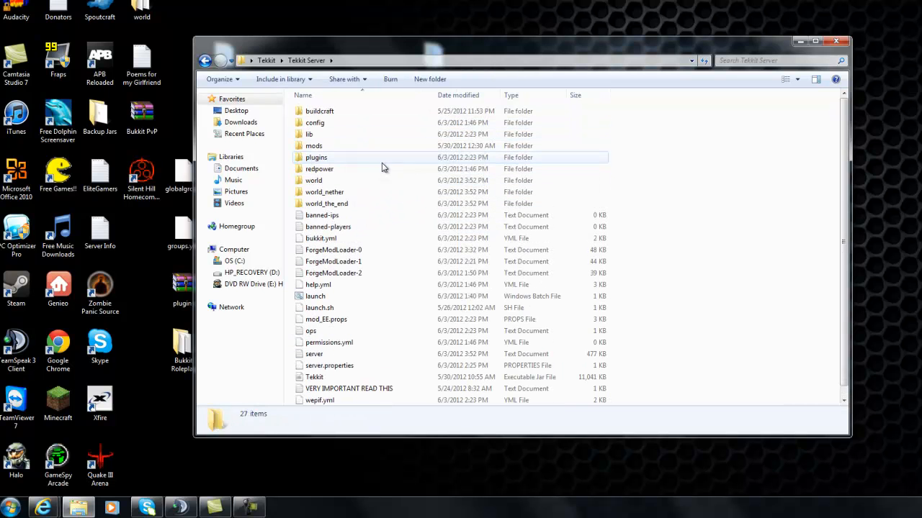
scroll("down", 3)
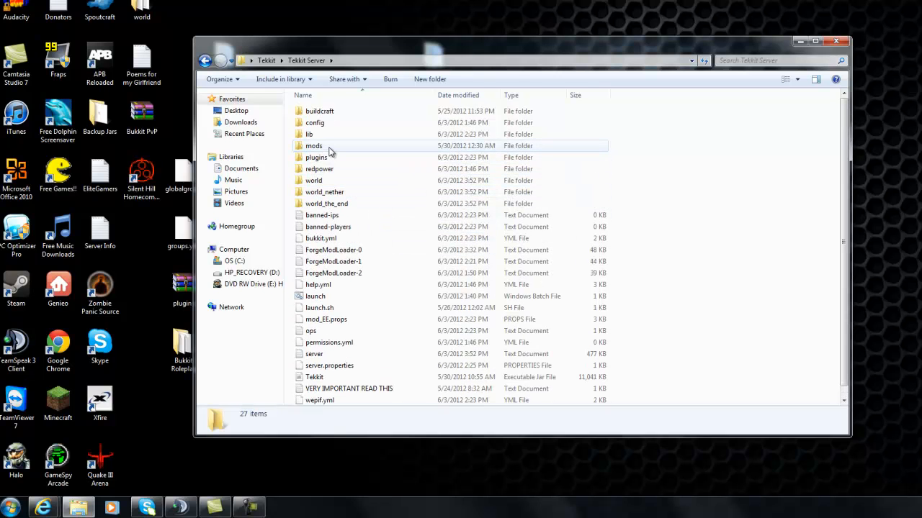
mouse_move(358, 180)
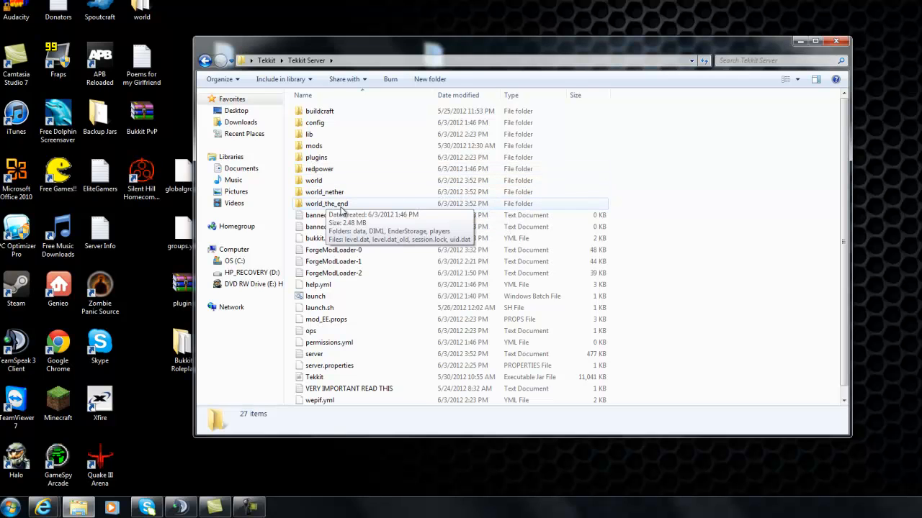
mouse_move(346, 193)
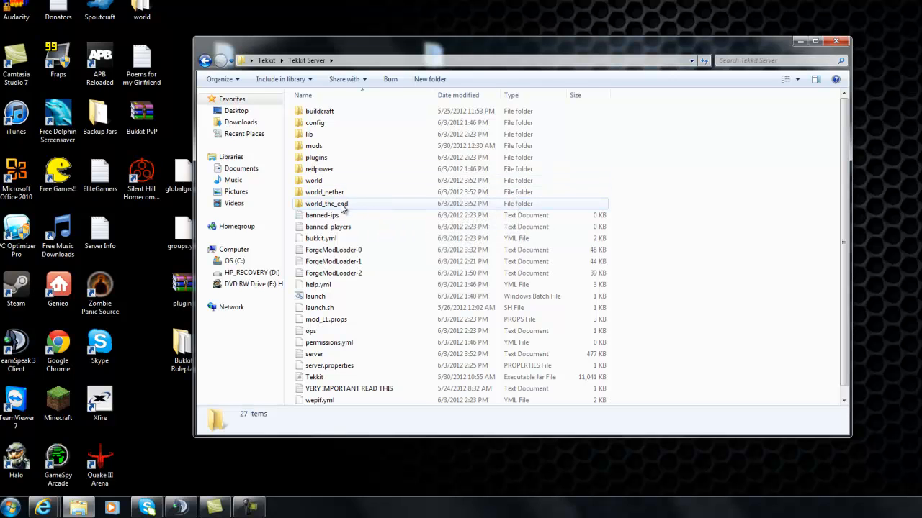
mouse_move(326, 203)
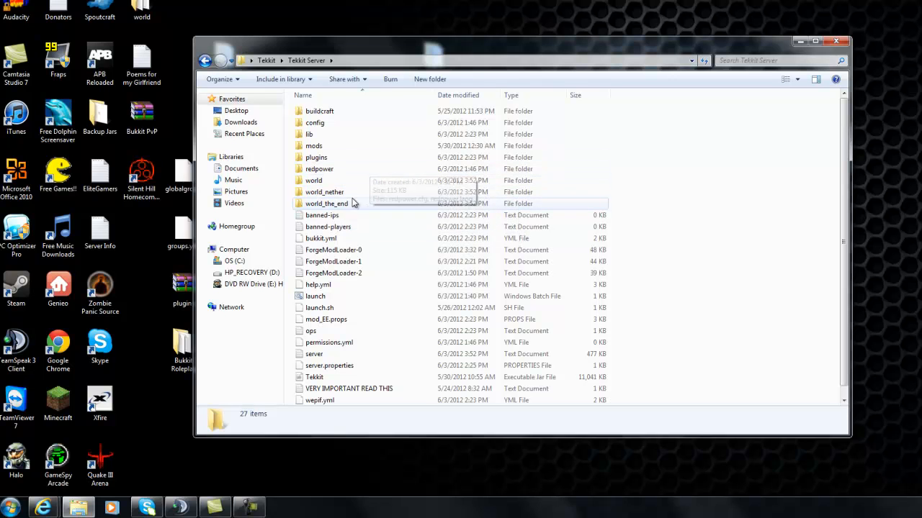
mouse_move(309, 133)
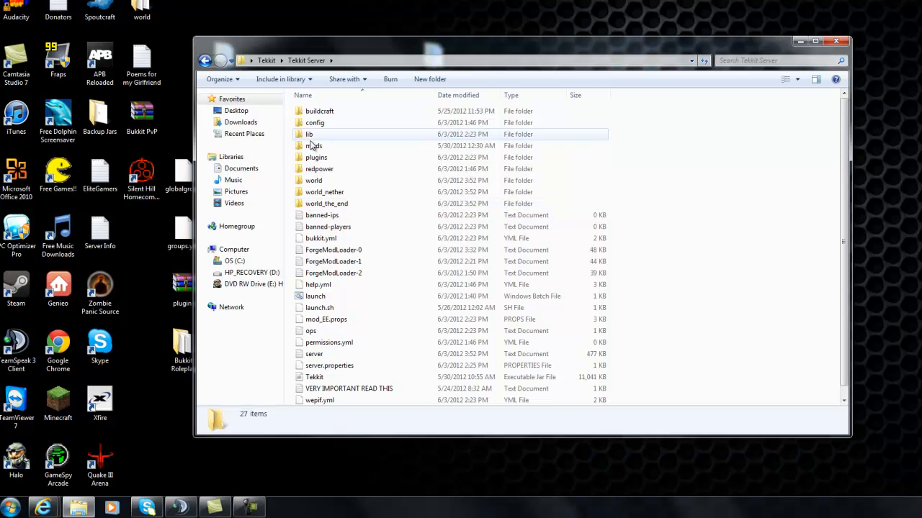
mouse_move(317, 157)
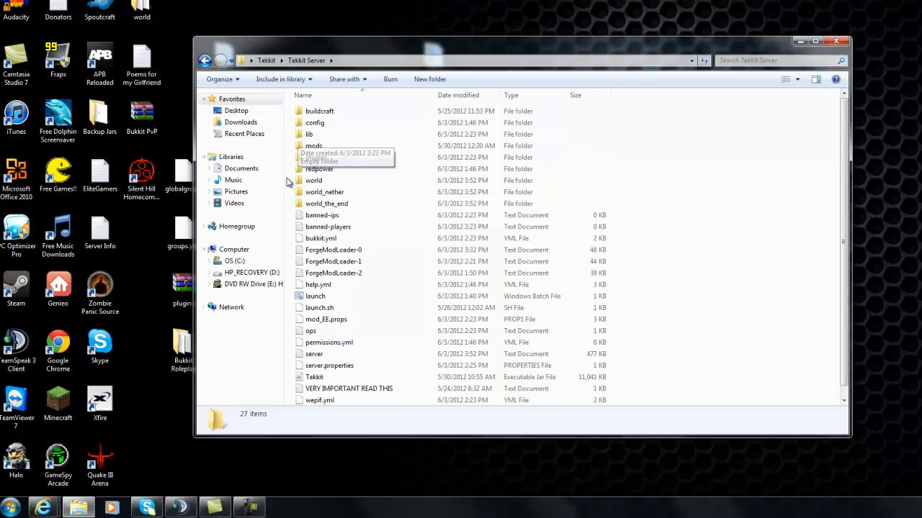
Go back up from Tekkit Server to the main Tekkit folder.
left_click(204, 61)
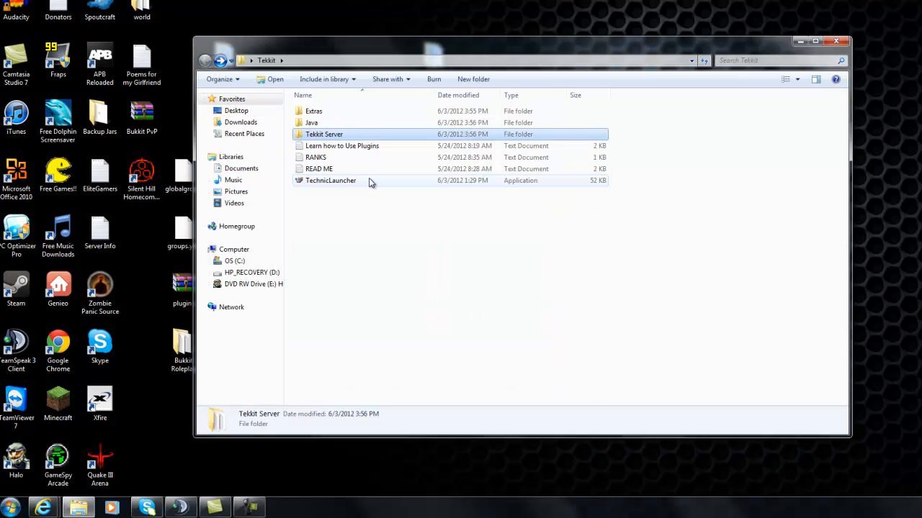
mouse_move(315, 157)
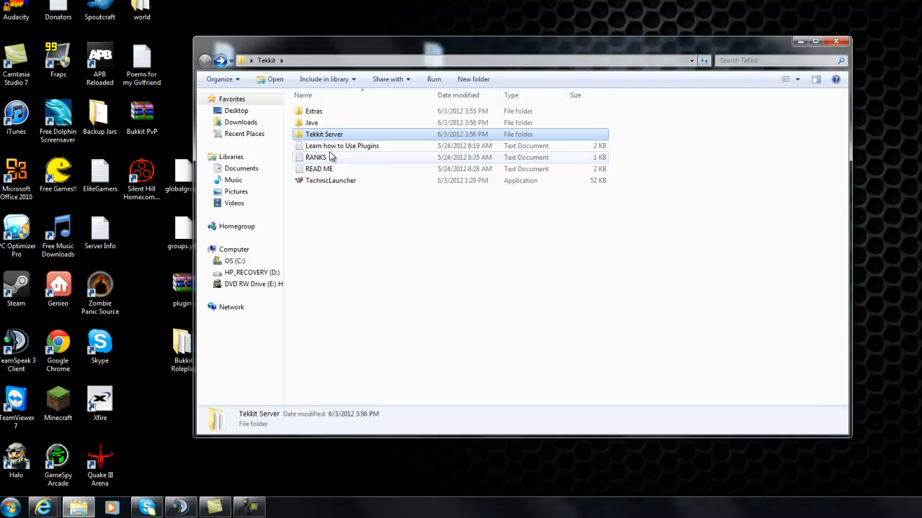
mouse_move(349, 155)
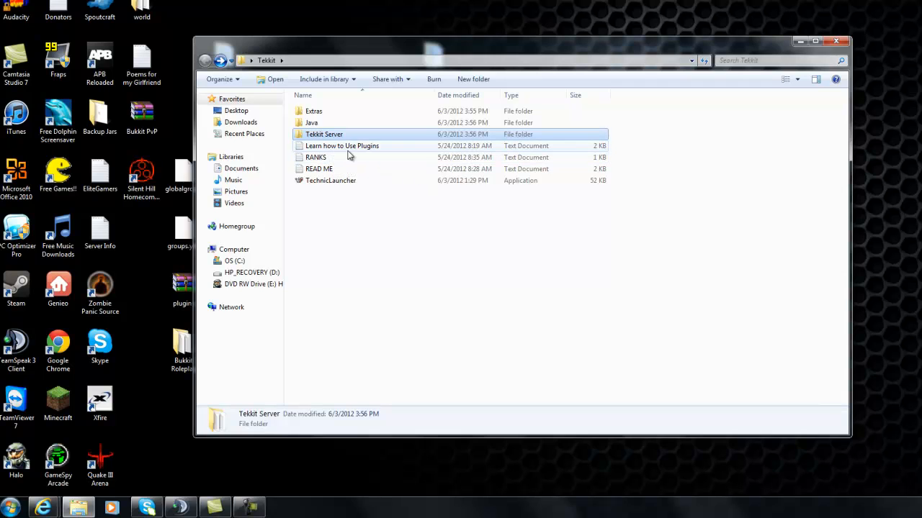
mouse_move(360, 148)
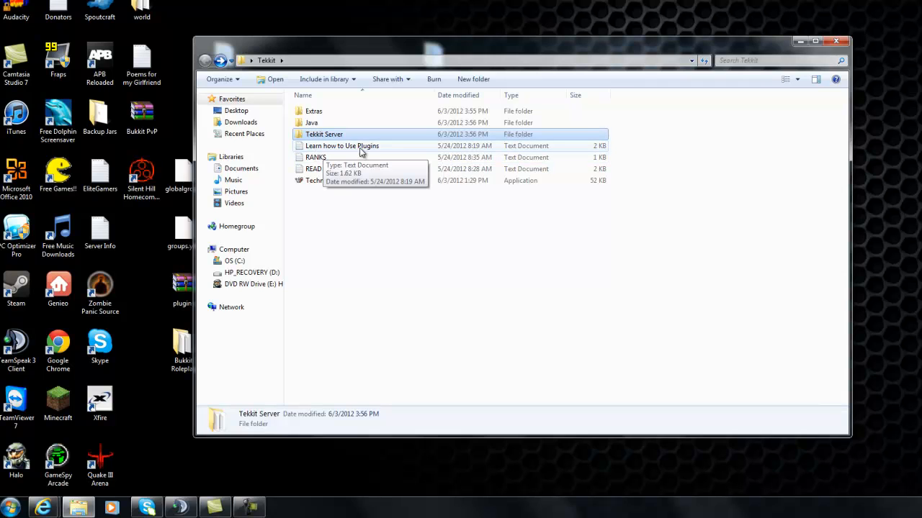
double_click(342, 145)
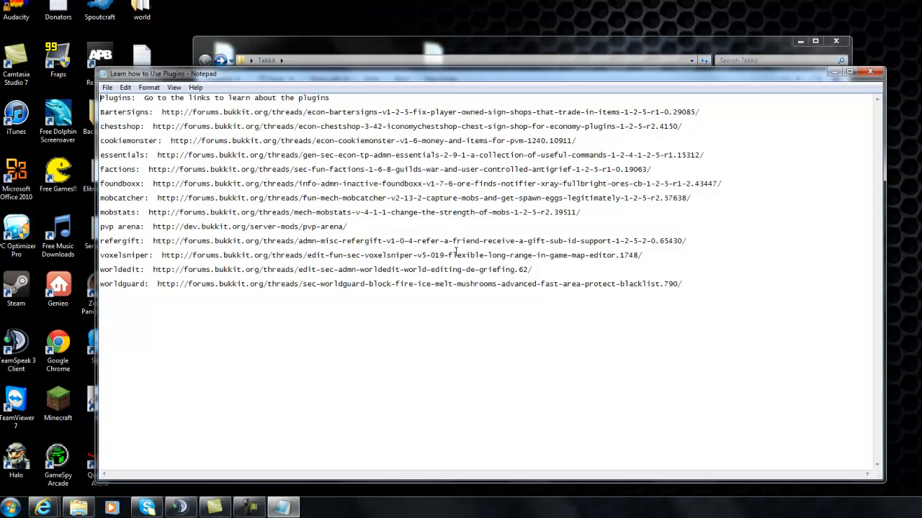
mouse_move(647, 55)
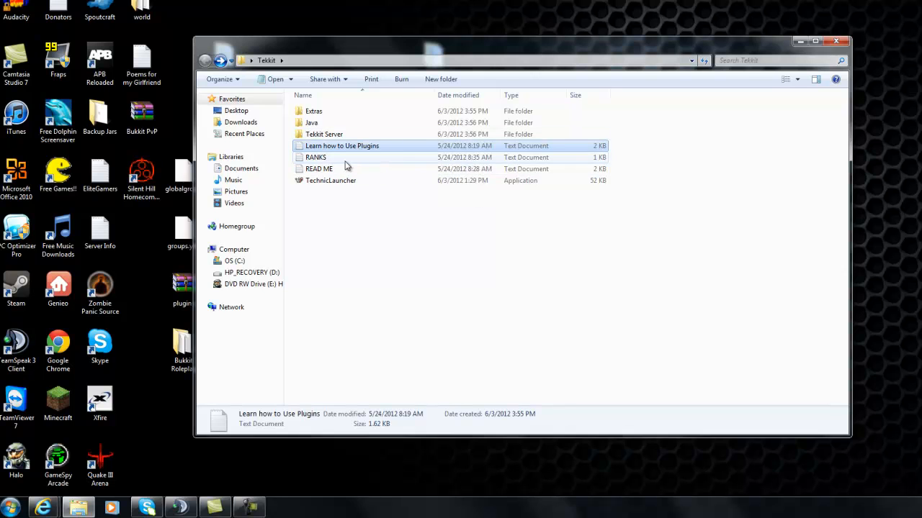
mouse_move(343, 170)
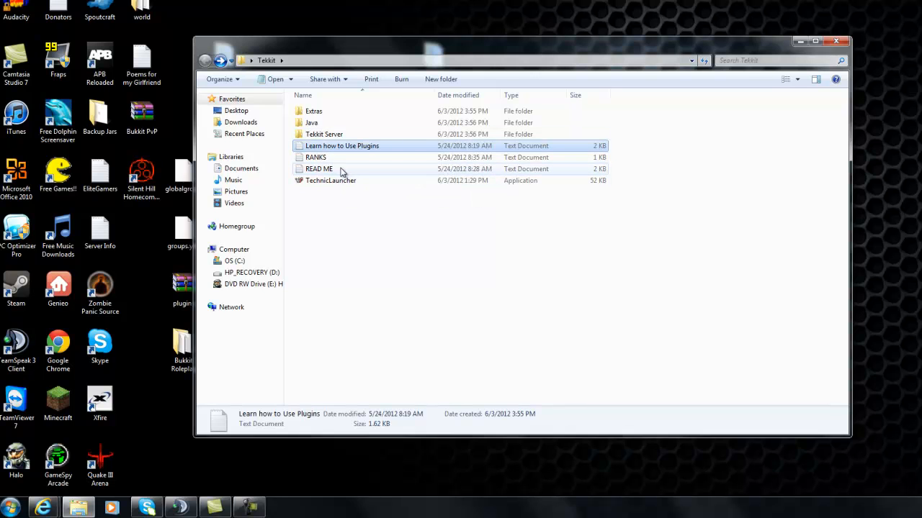
double_click(316, 157)
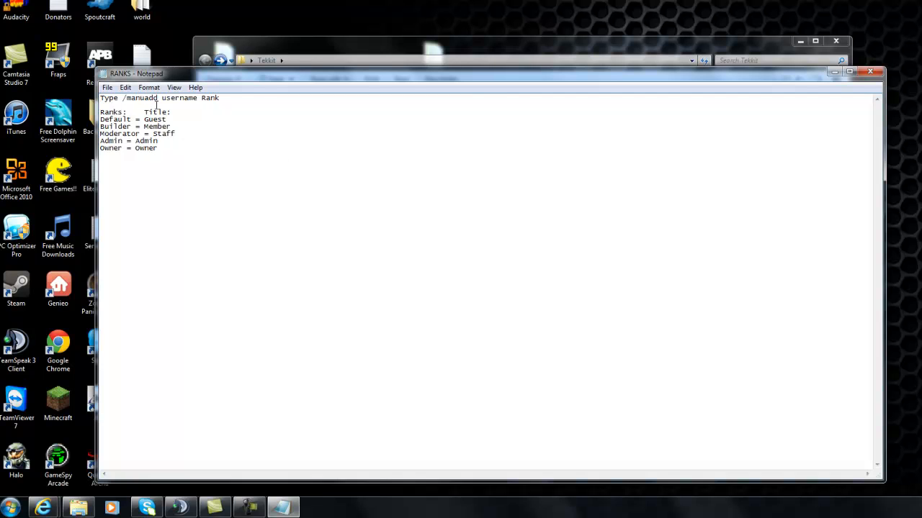
mouse_move(285, 114)
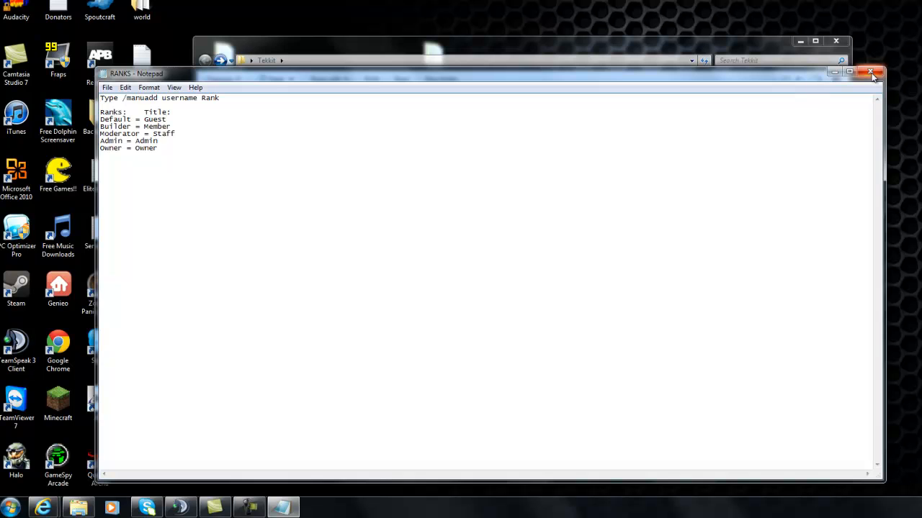
left_click(872, 72)
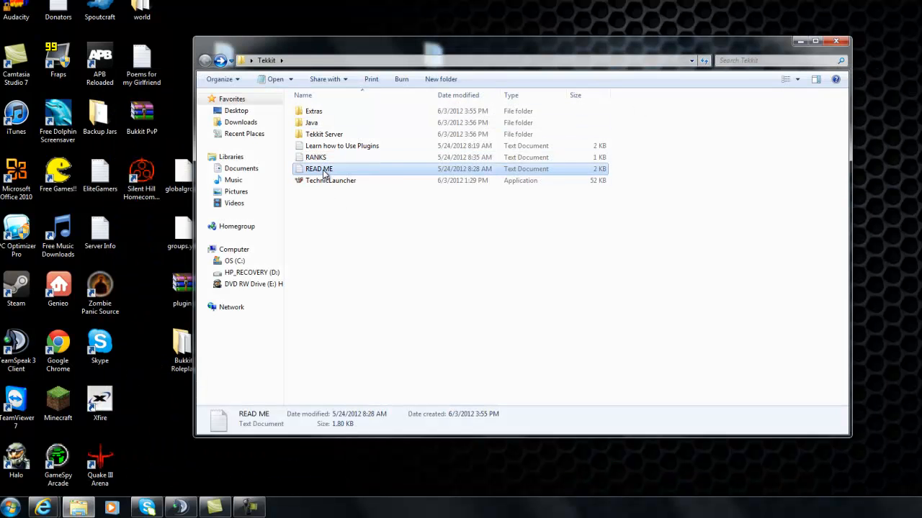
Read the READ ME notes and return to the Tekkit folder listing.
double_click(320, 169)
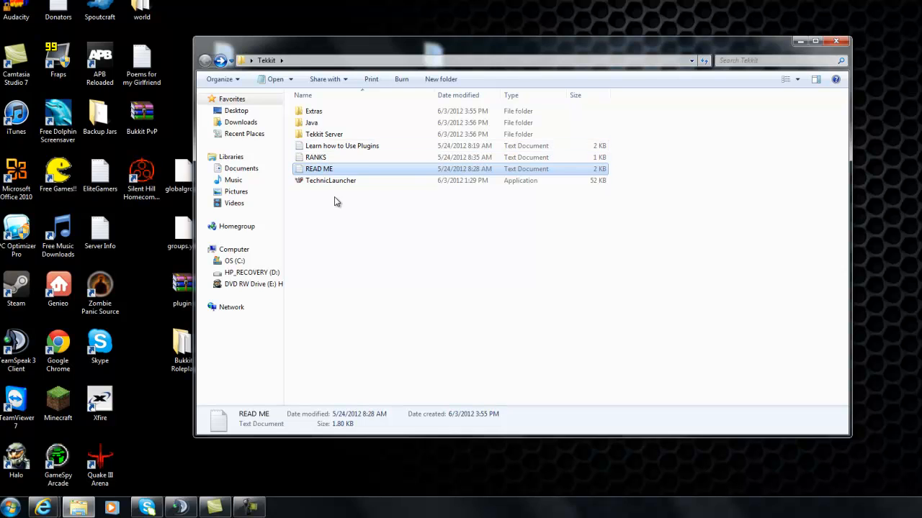
mouse_move(323, 198)
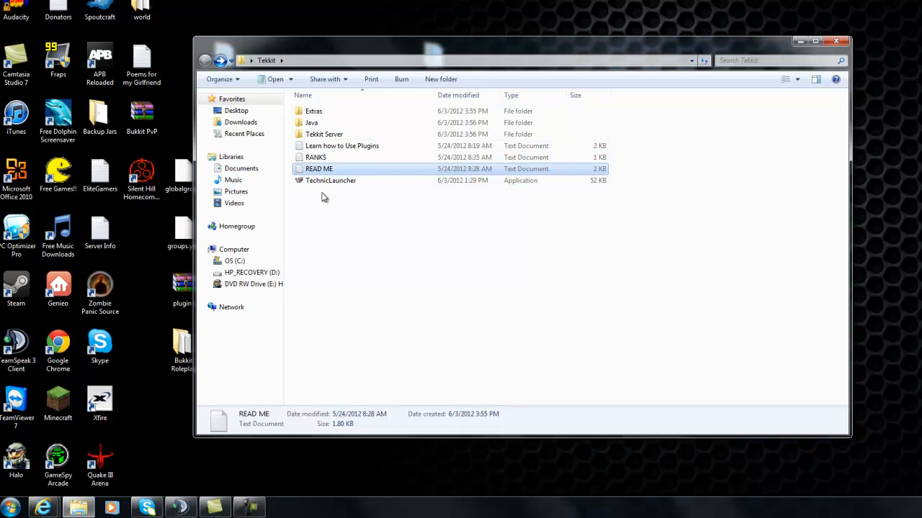
mouse_move(323, 188)
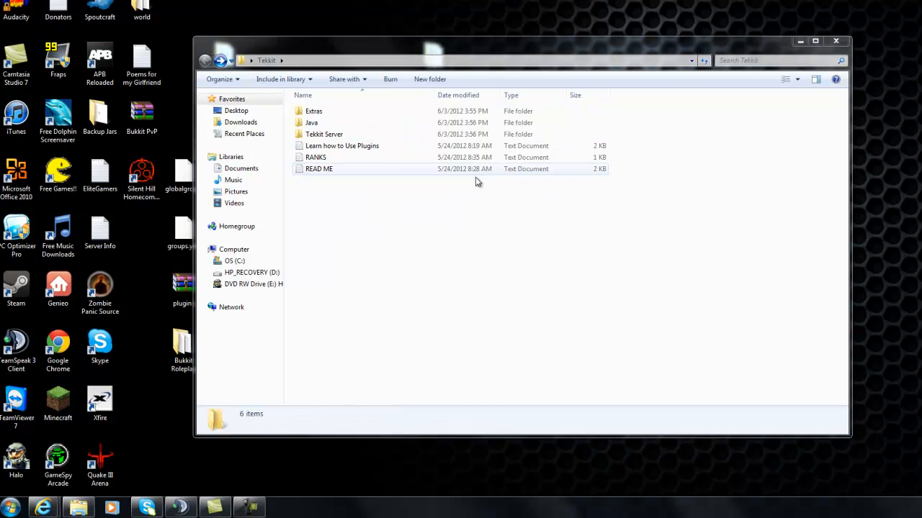
left_click(318, 169)
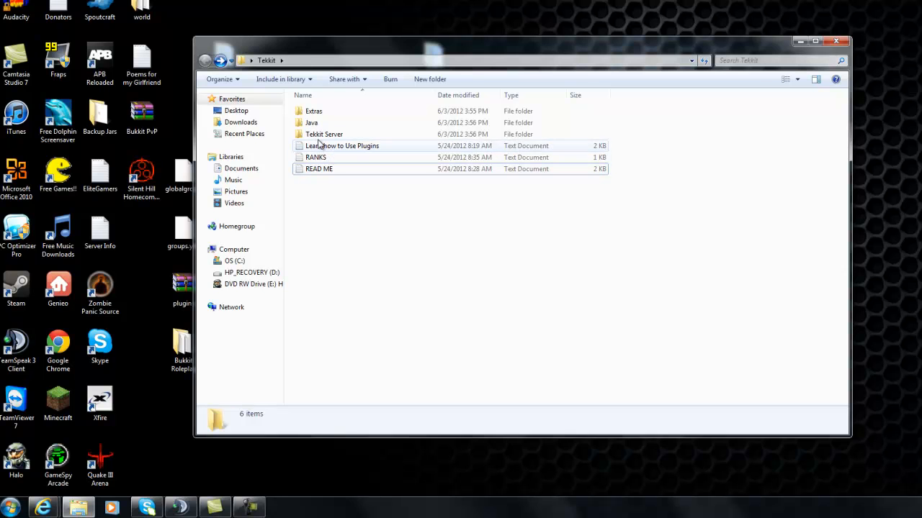
mouse_move(324, 134)
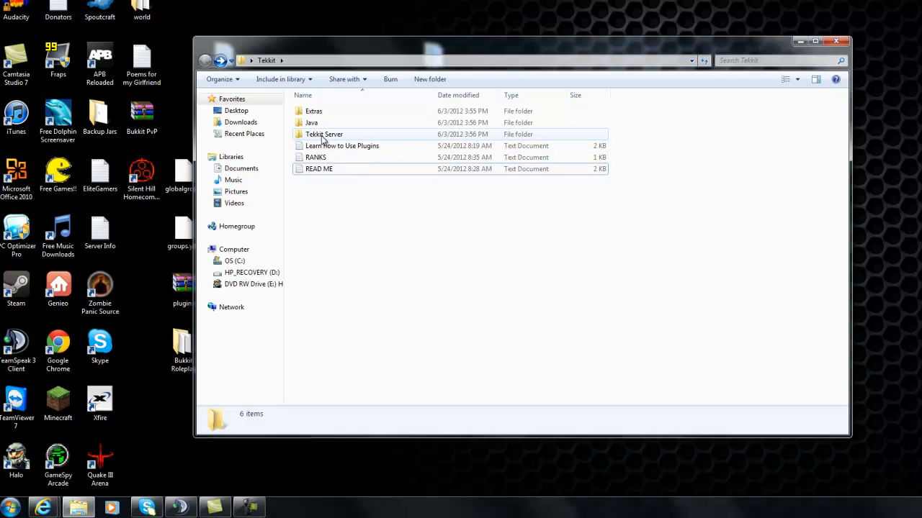
Inside Tekkit Server, bring up the shortcut menu on server.properties.
double_click(325, 134)
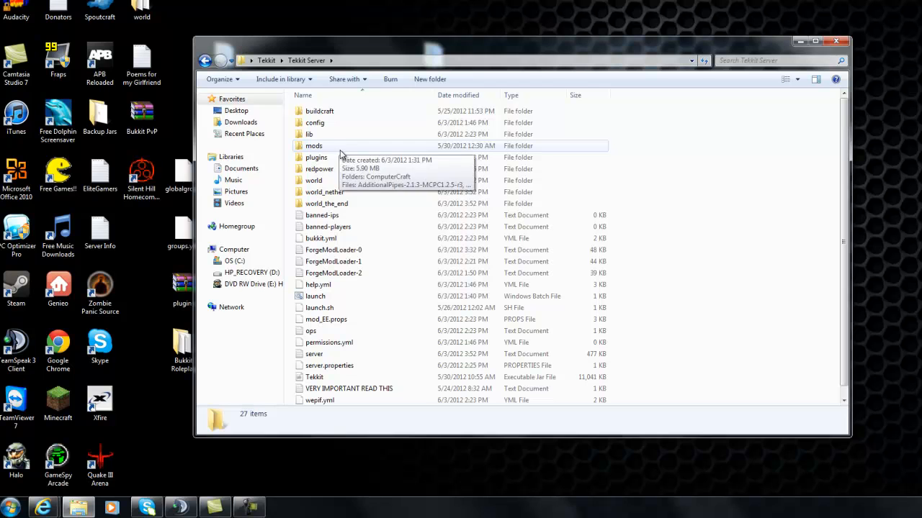
mouse_move(334, 151)
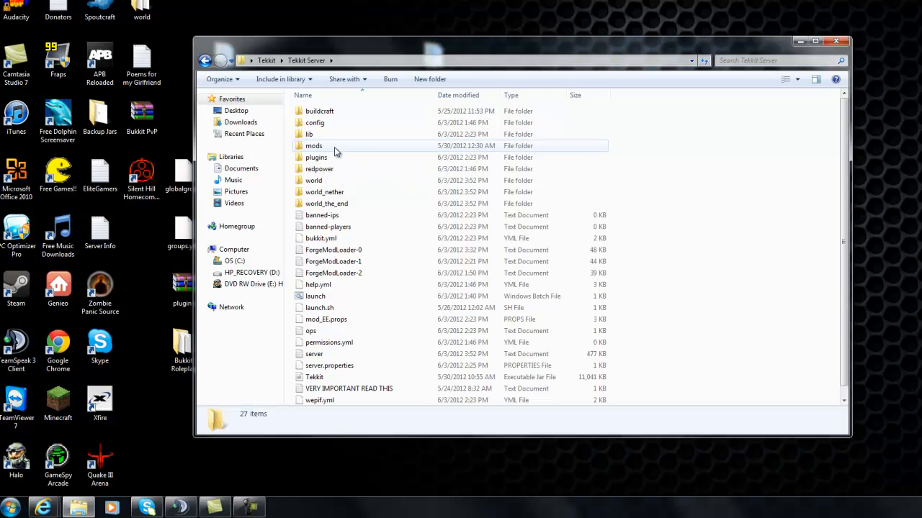
double_click(317, 157)
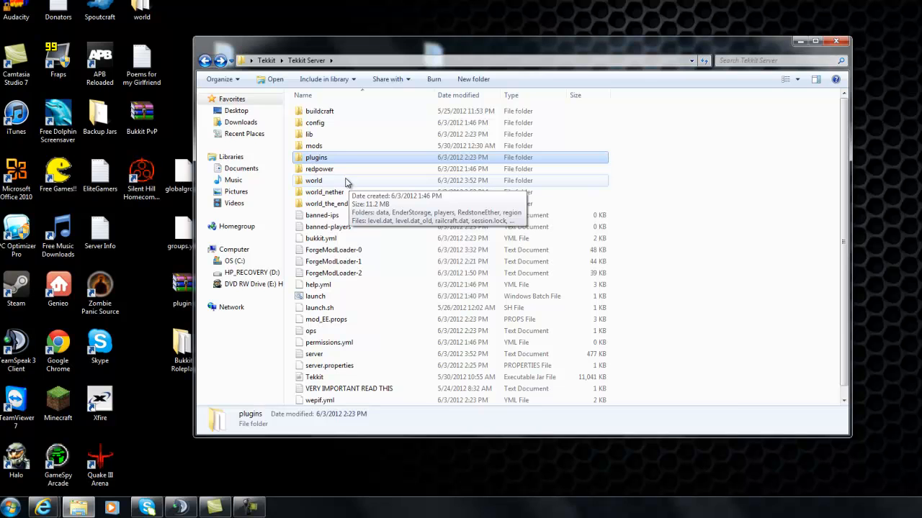
scroll("down", 3)
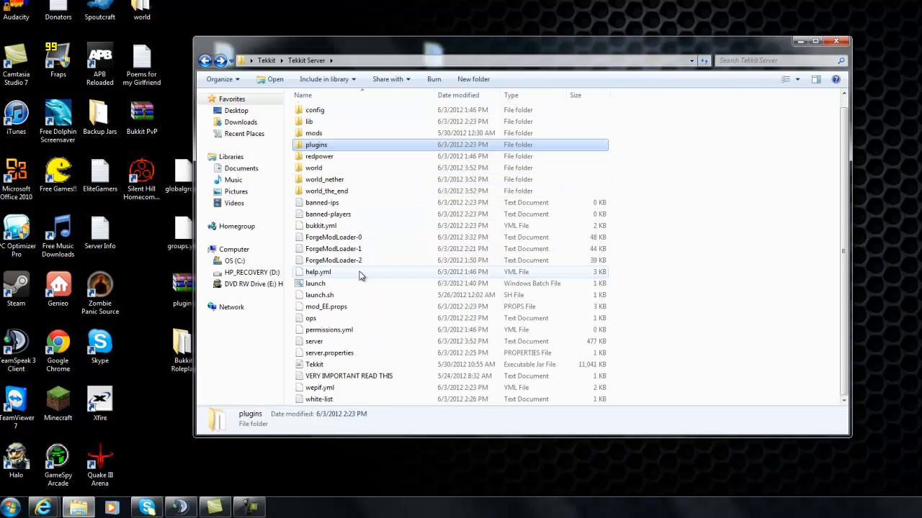
right_click(328, 352)
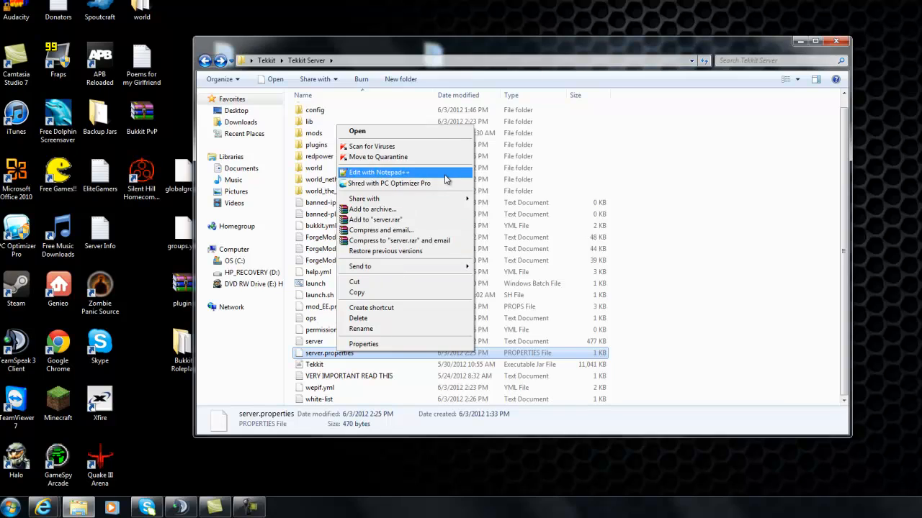
Edit server.properties in Notepad++ to review server-port 25565 and the empty server-ip.
left_click(377, 173)
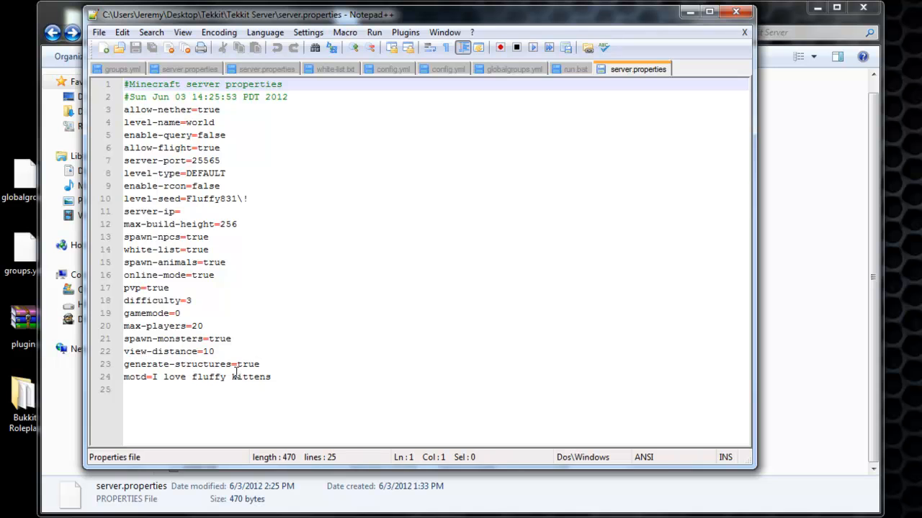
mouse_move(213, 386)
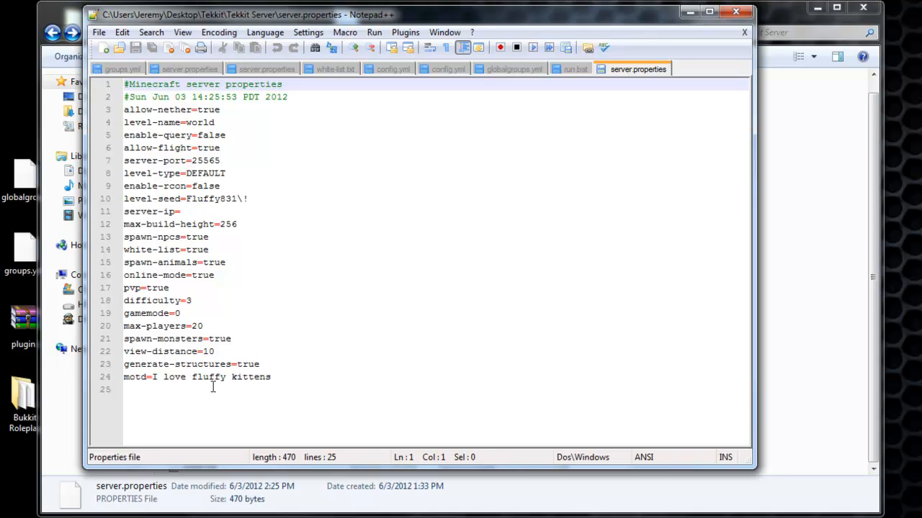
mouse_move(228, 219)
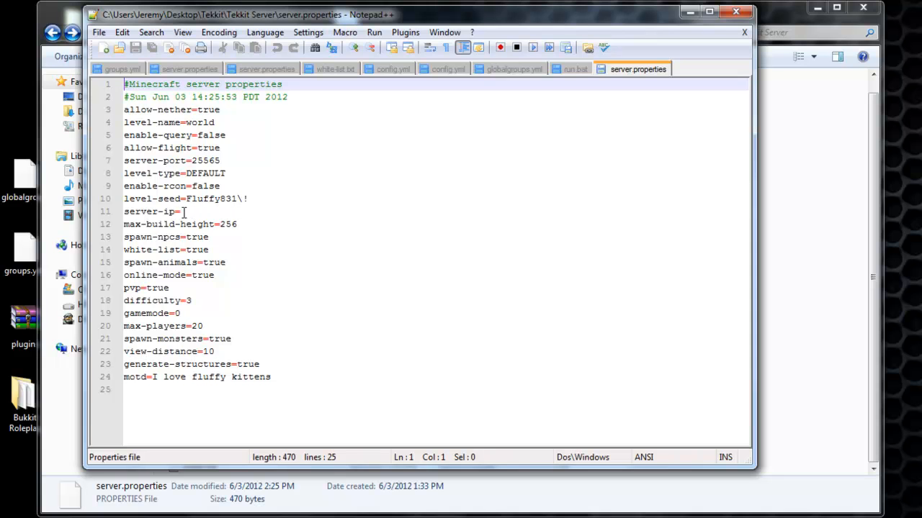
mouse_move(184, 210)
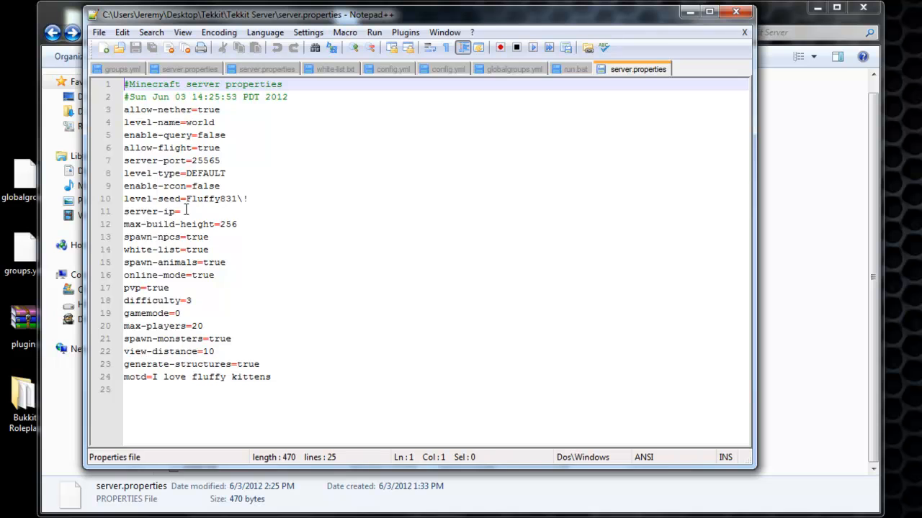
mouse_move(258, 211)
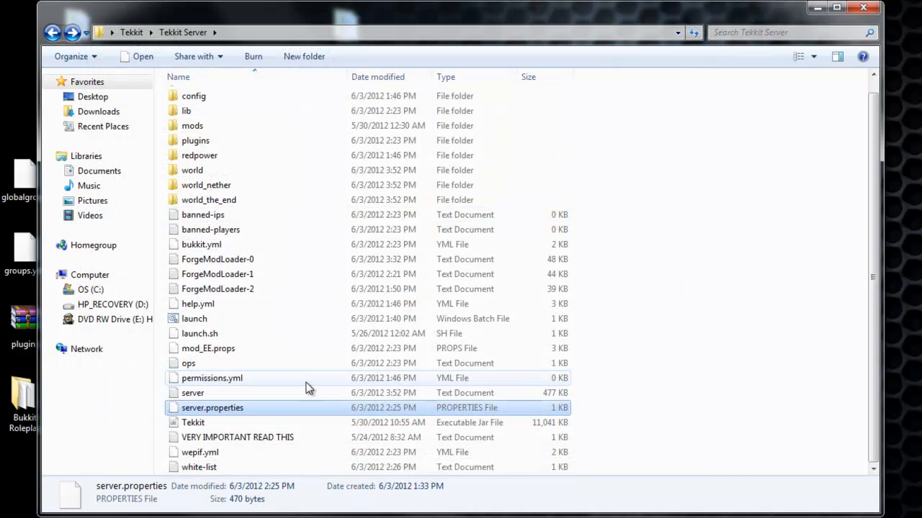
mouse_move(239, 421)
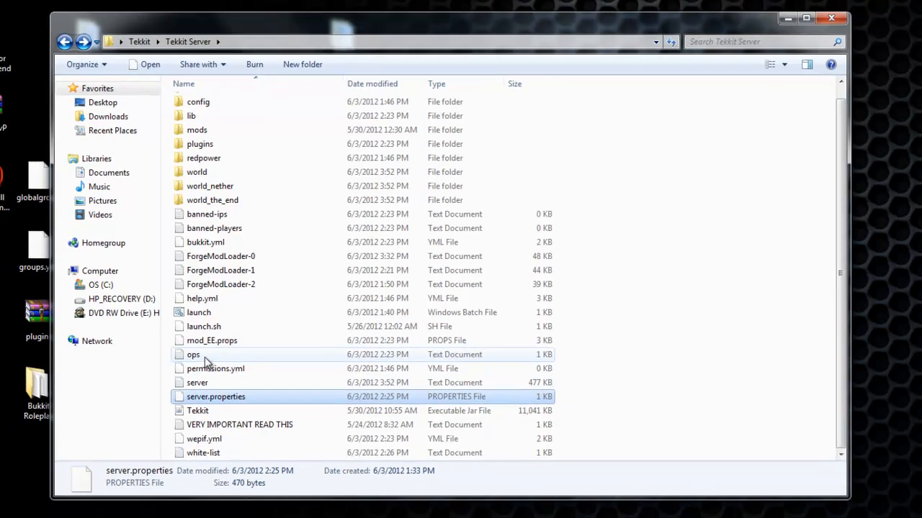
double_click(193, 354)
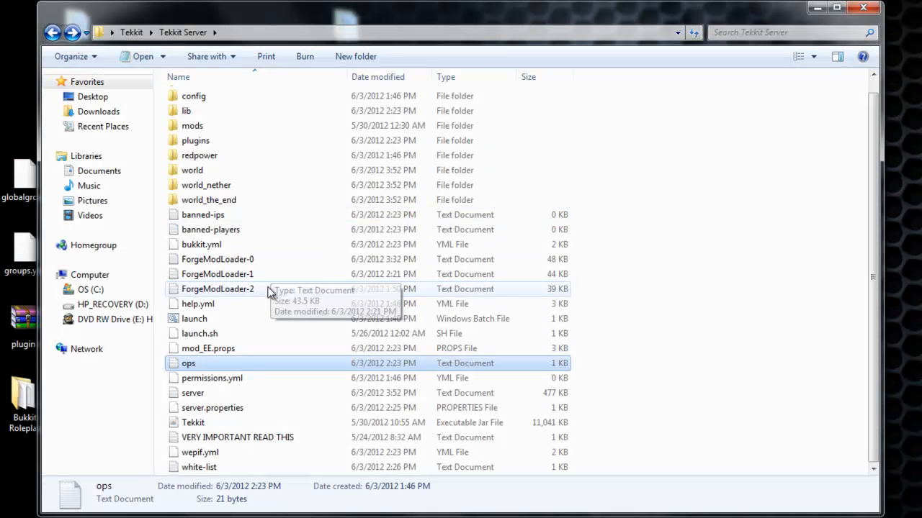
mouse_move(230, 334)
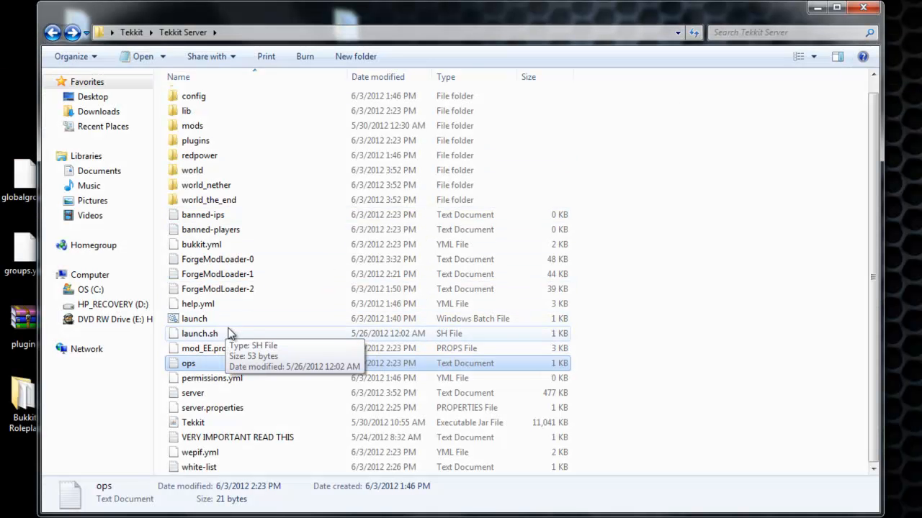
mouse_move(216, 245)
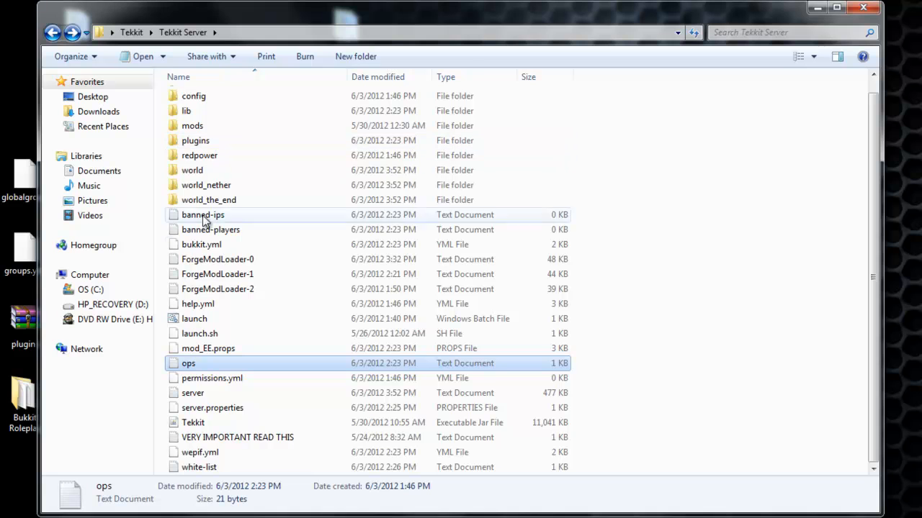
mouse_move(230, 353)
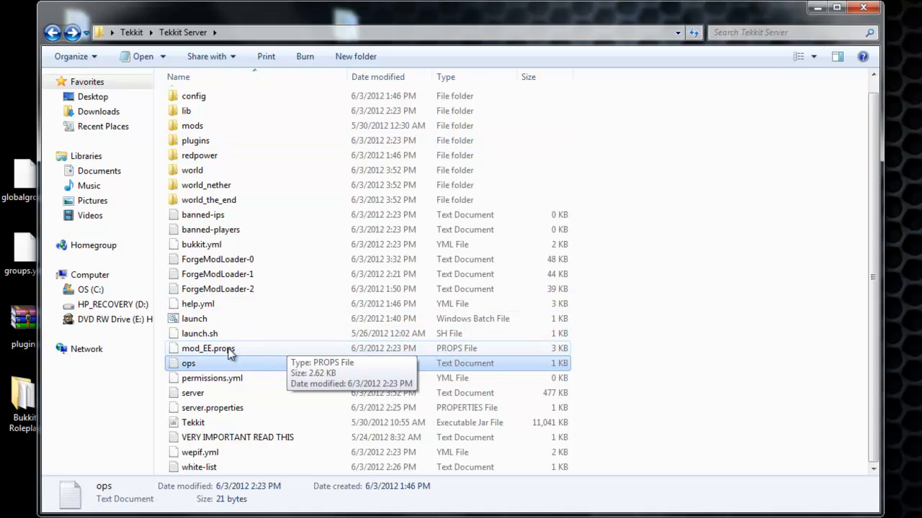
mouse_move(251, 348)
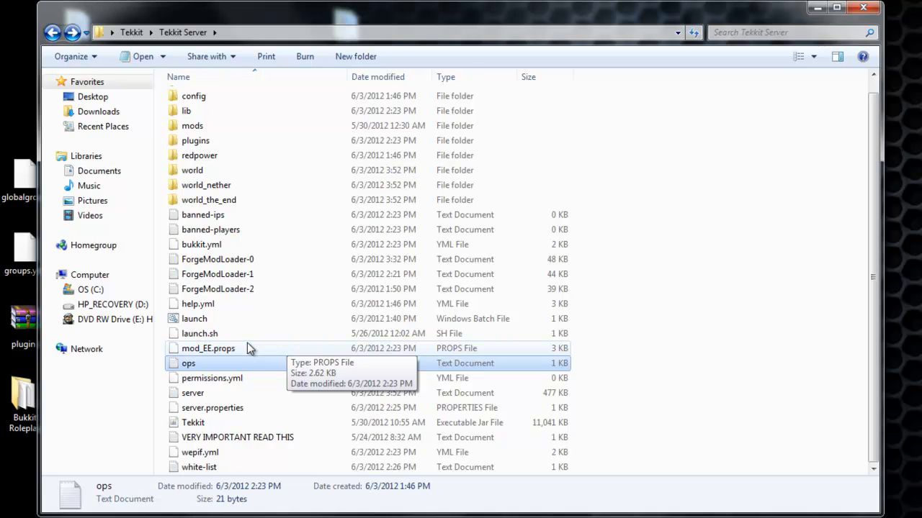
mouse_move(218, 295)
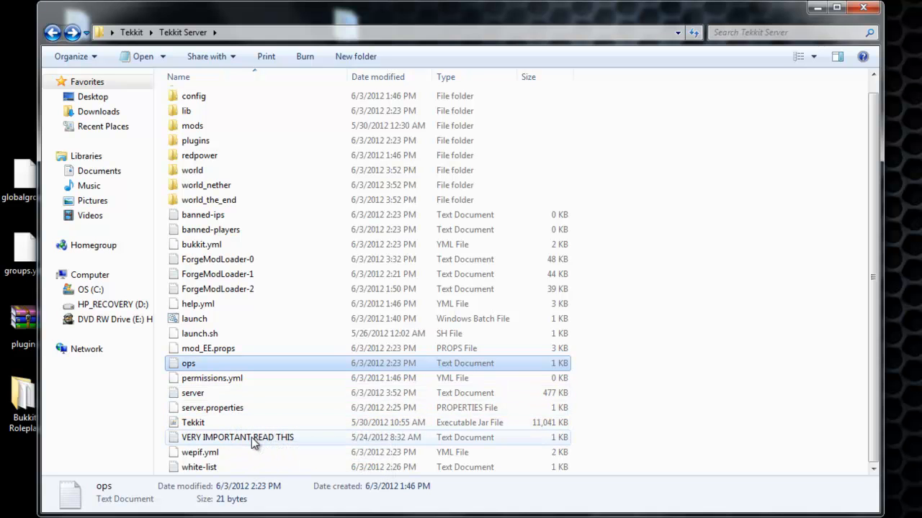
mouse_move(193, 424)
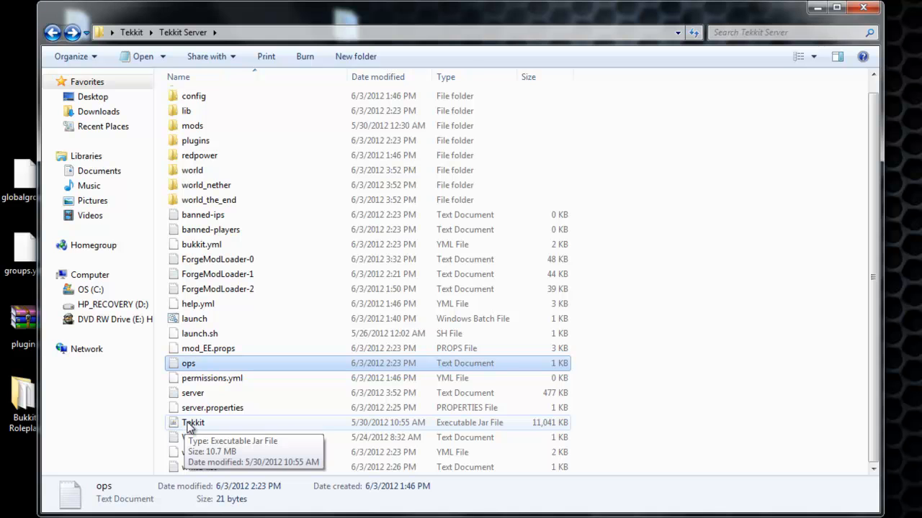
mouse_move(196, 429)
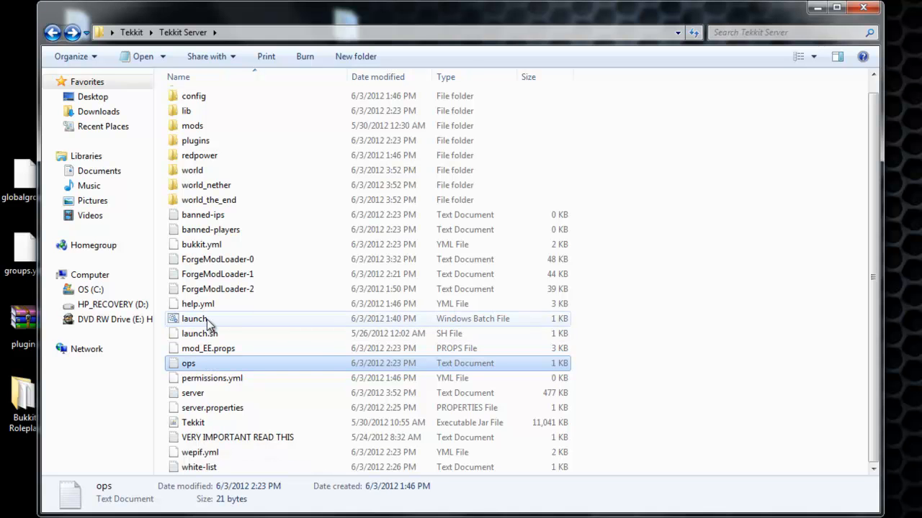
mouse_move(195, 319)
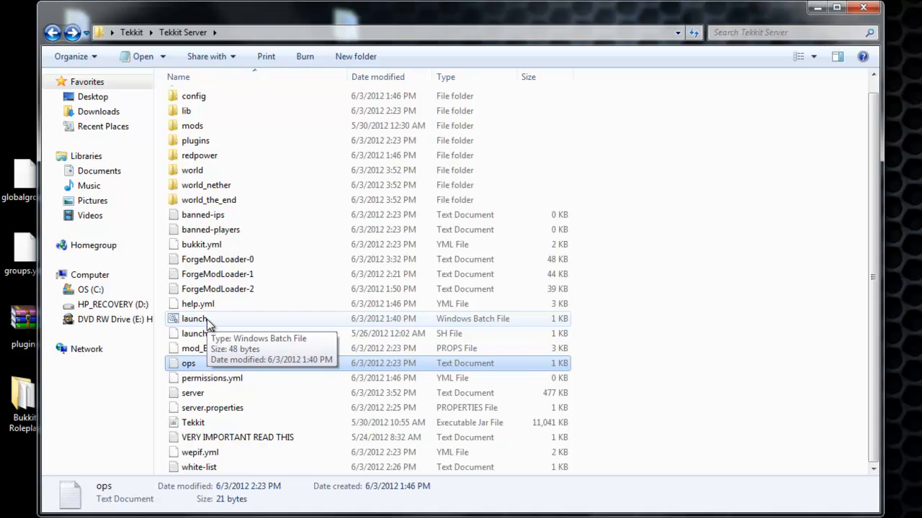
left_click(194, 319)
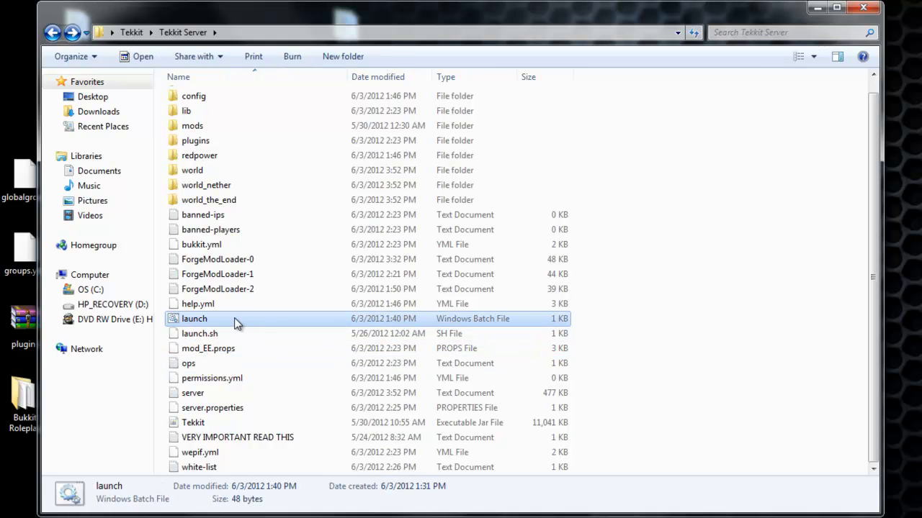
mouse_move(196, 323)
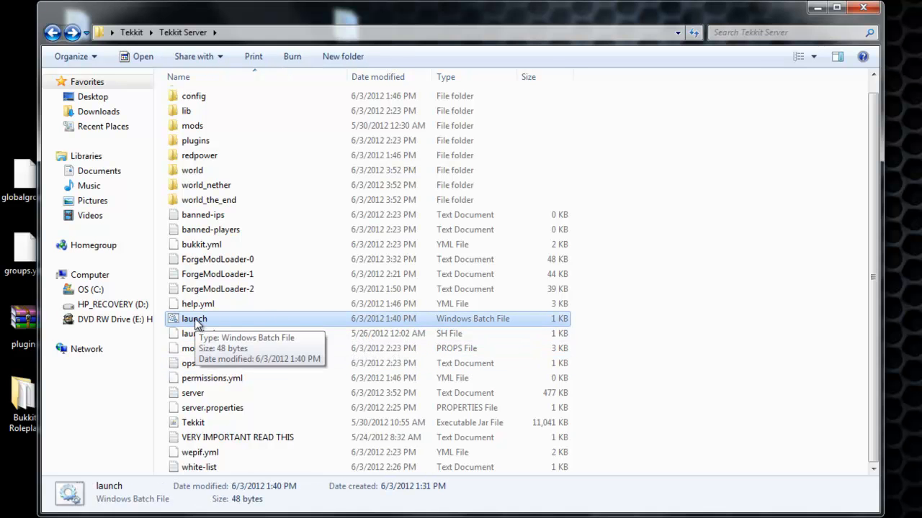
Edit launch.bat in Notepad++ to see its java -Xmx1G -Xms1G -jar Tekkit.jar command.
right_click(193, 320)
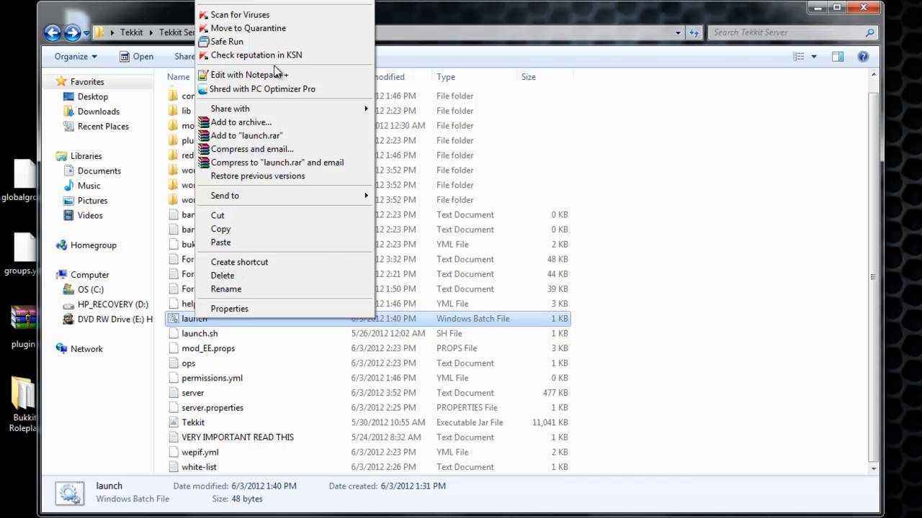
mouse_move(248, 75)
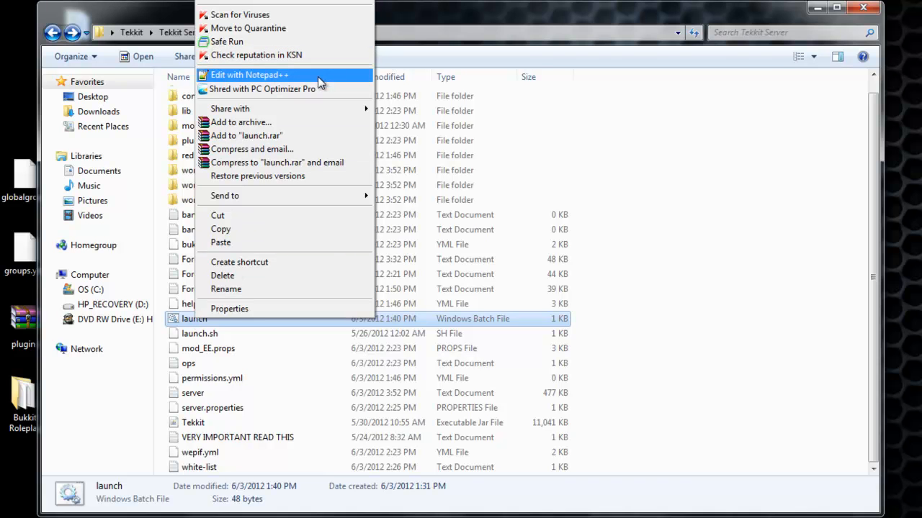
left_click(249, 75)
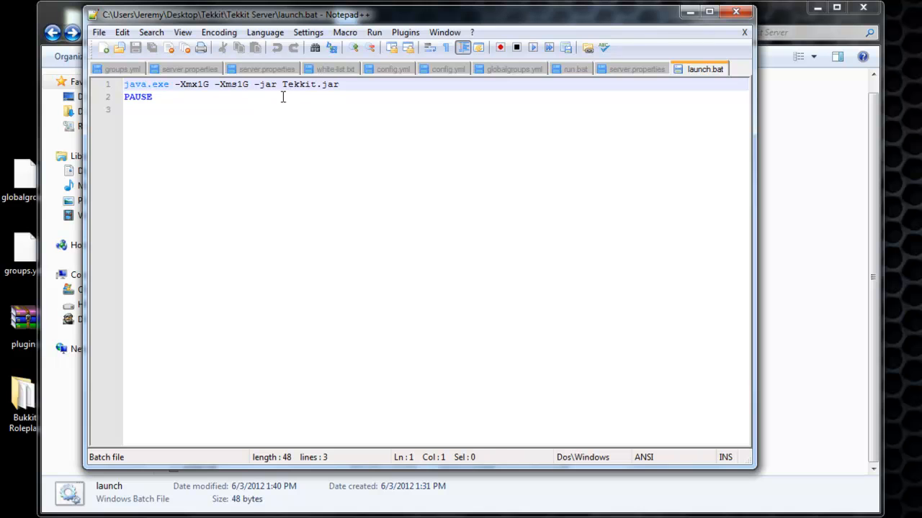
mouse_move(193, 106)
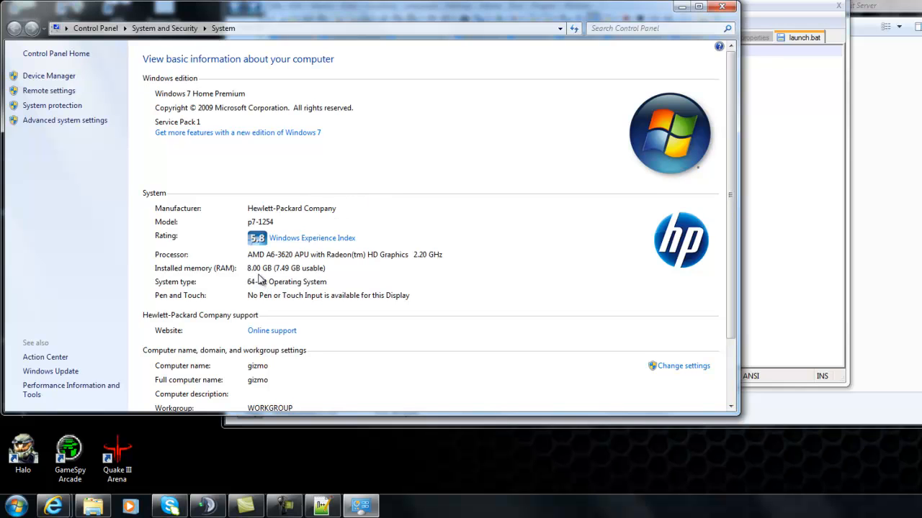
Read the System page's 8.00 GB installed RAM and 64-bit system type.
scroll("down", 3)
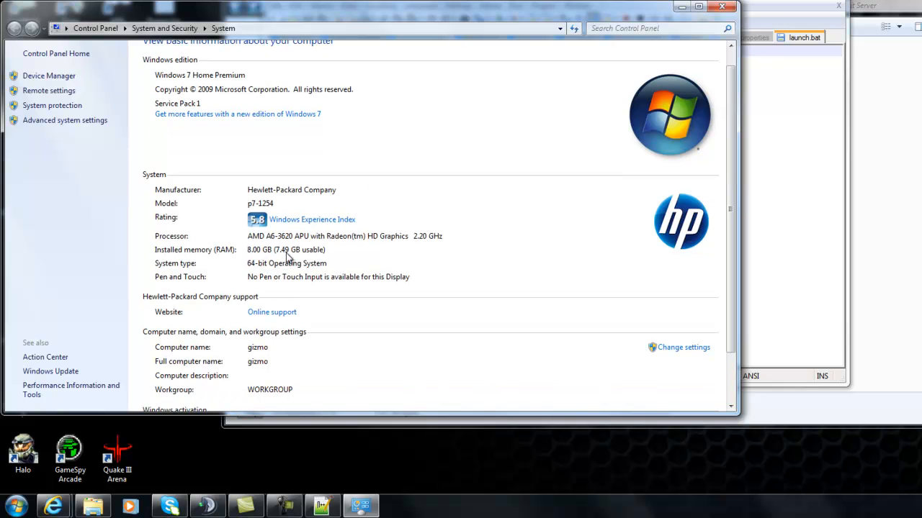
mouse_move(260, 261)
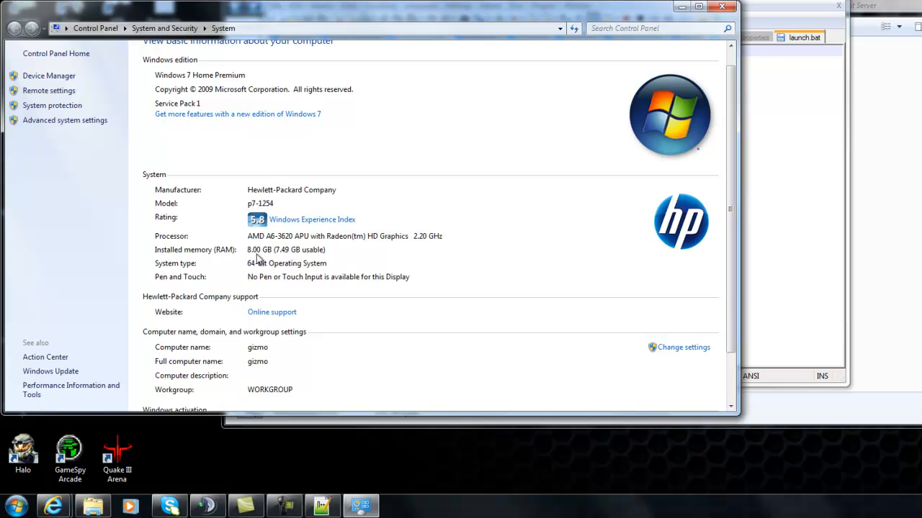
mouse_move(268, 256)
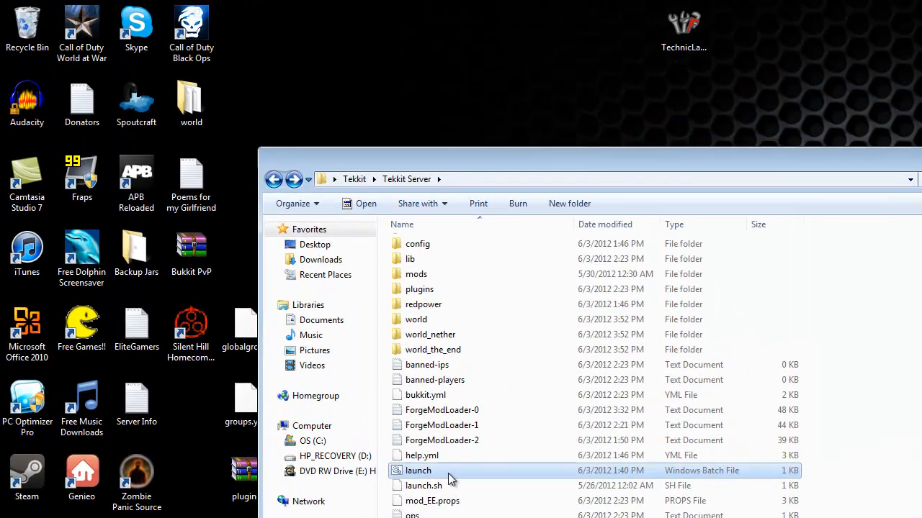
Run launch.bat to start the Tekkit server and wait for the console to report Done.
double_click(418, 469)
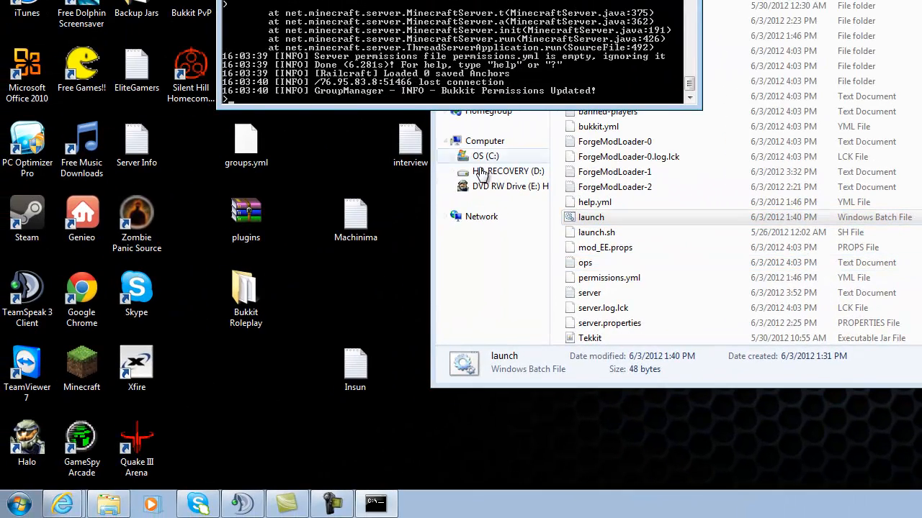
left_click(80, 443)
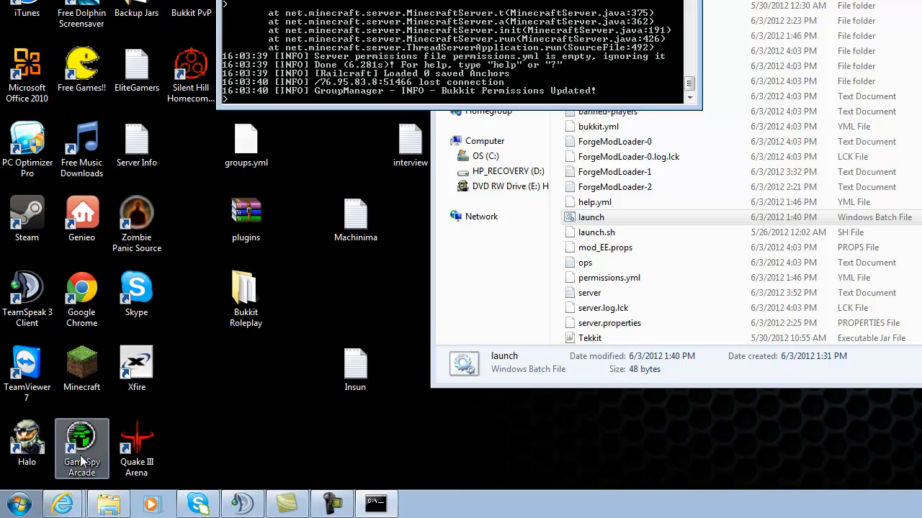
left_click(20, 504)
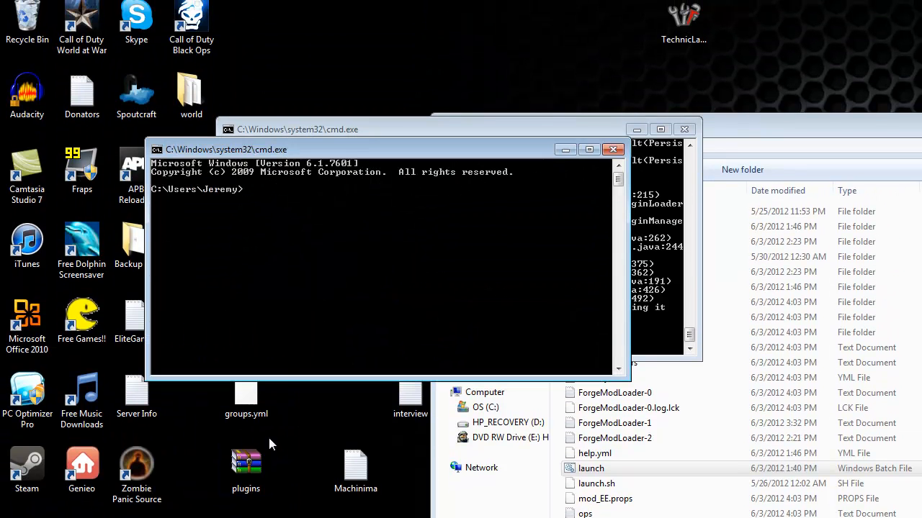
mouse_move(328, 298)
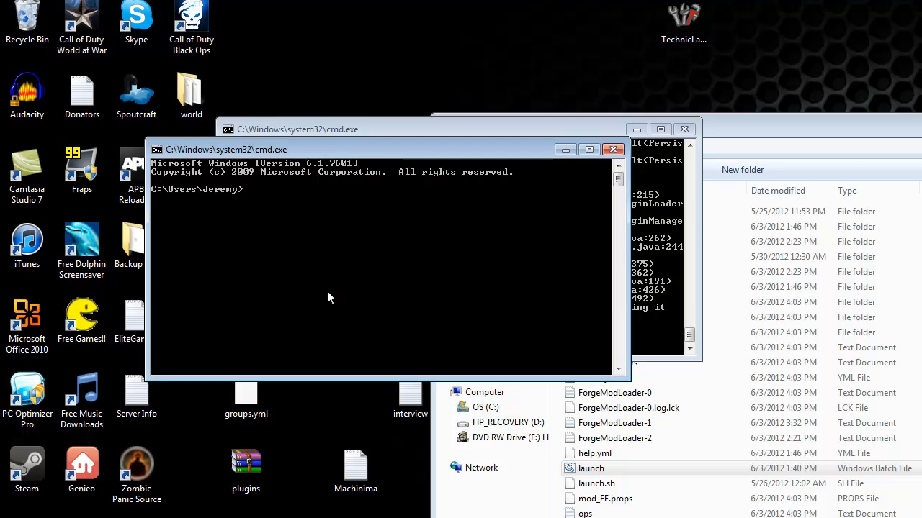
Run ipconfig in Command Prompt to read IPv4 192.168.0.188 and gateway 192.168.0.1.
type("ipconfig")
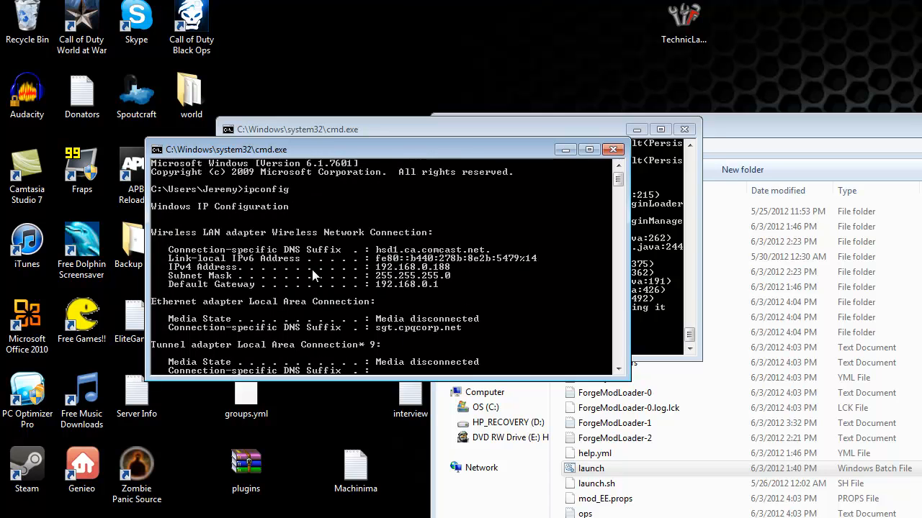
scroll("down", 3)
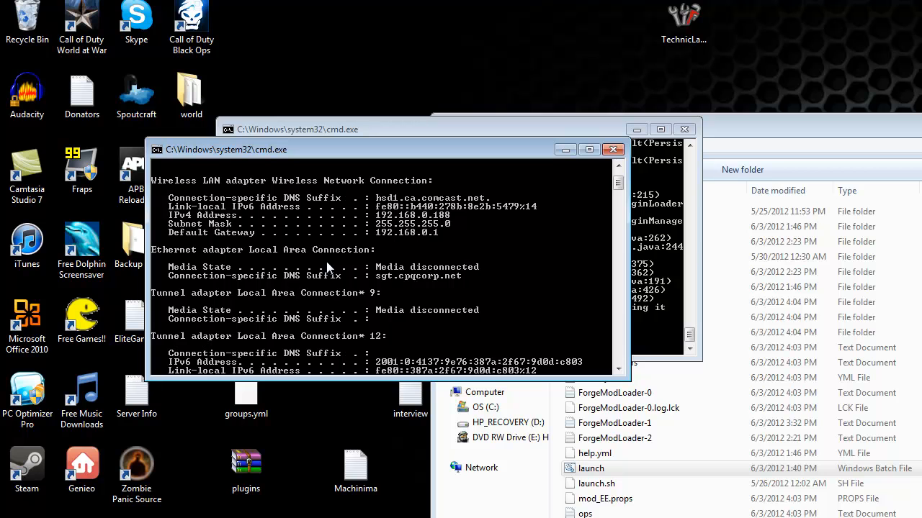
mouse_move(568, 270)
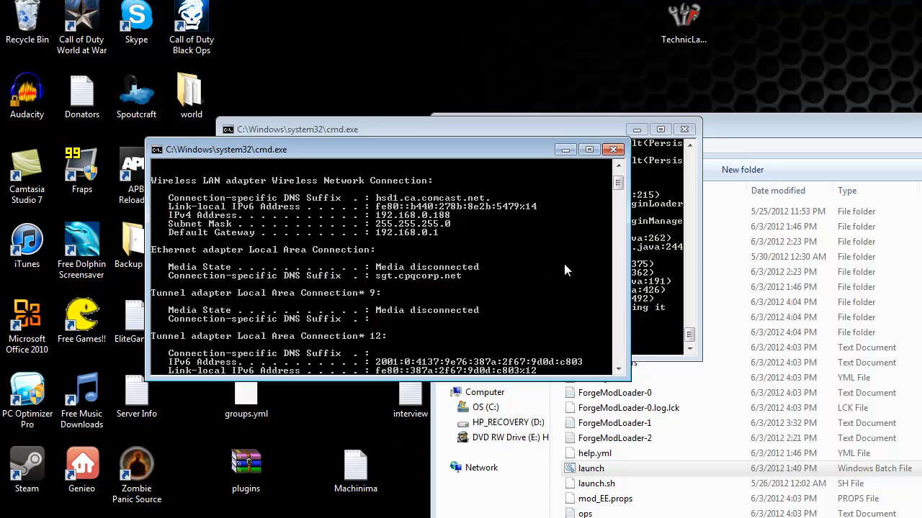
mouse_move(420, 301)
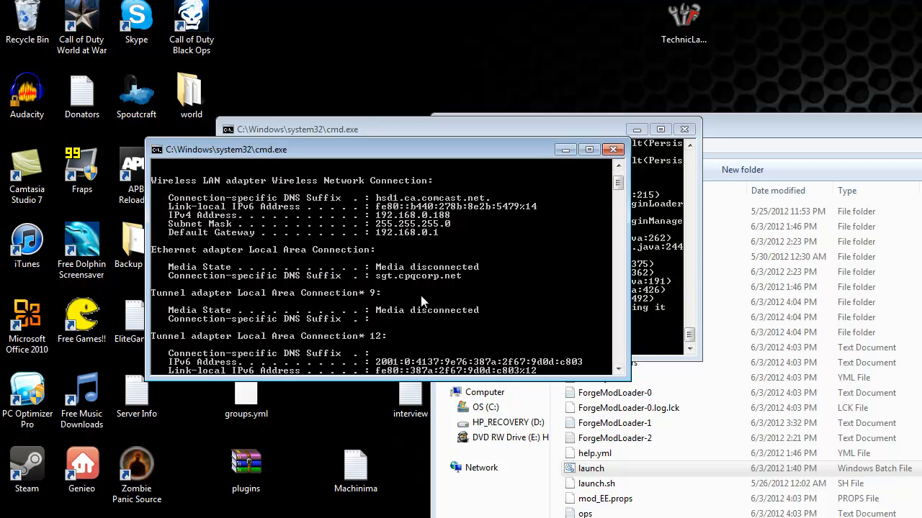
mouse_move(353, 294)
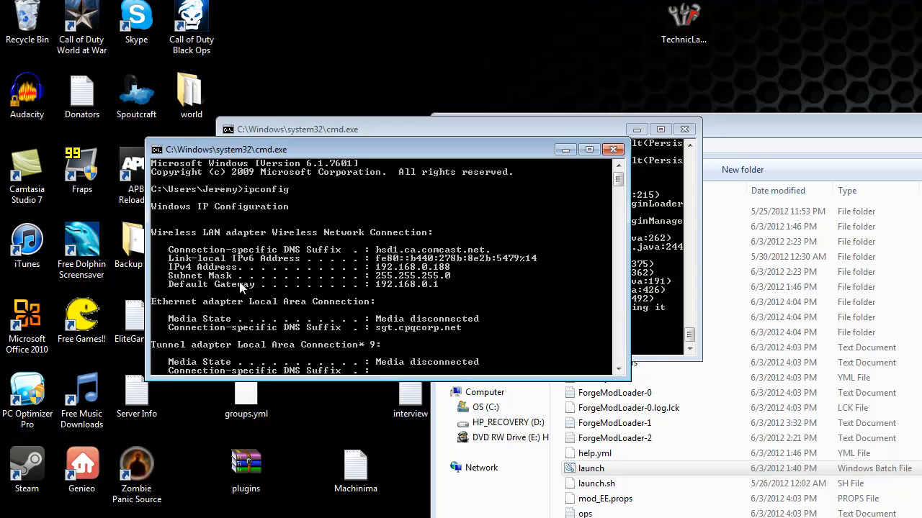
mouse_move(200, 259)
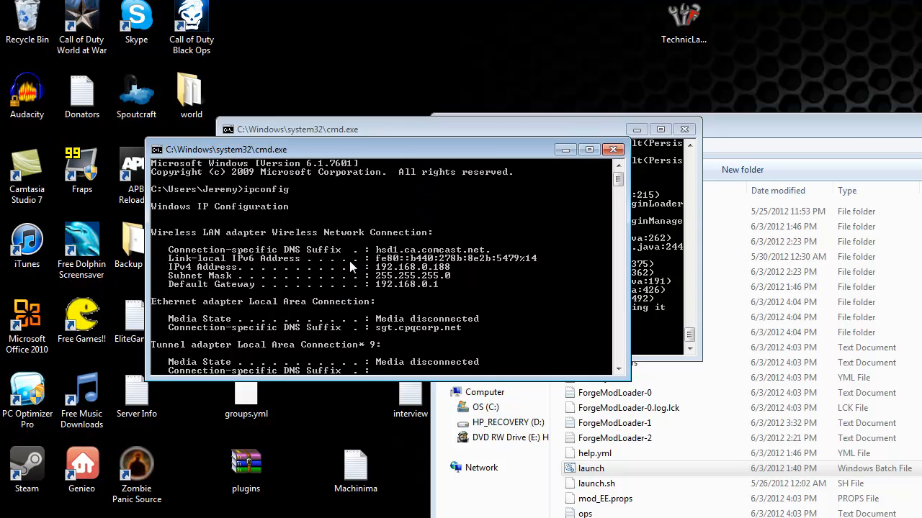
mouse_move(343, 298)
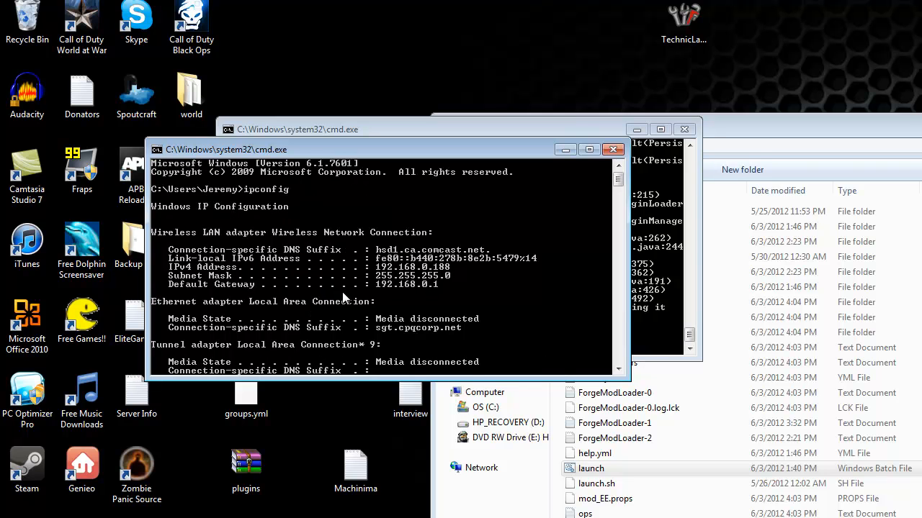
mouse_move(410, 305)
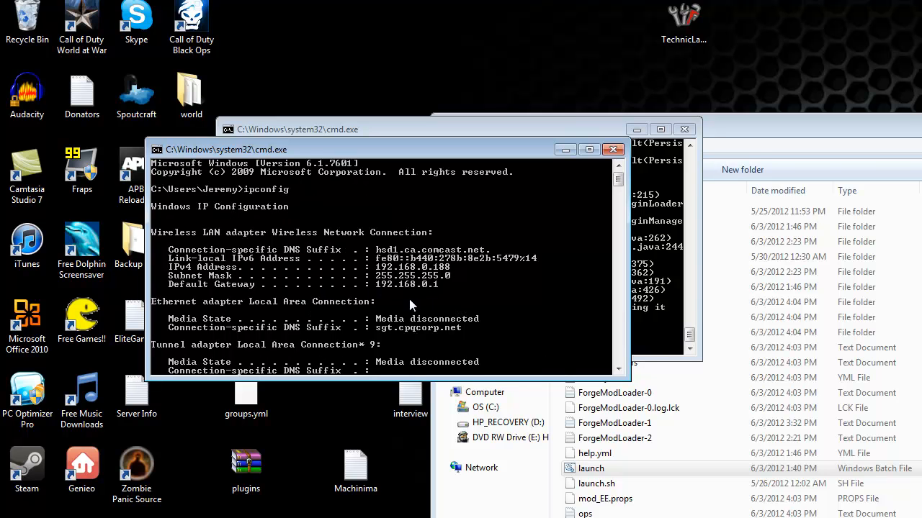
mouse_move(366, 302)
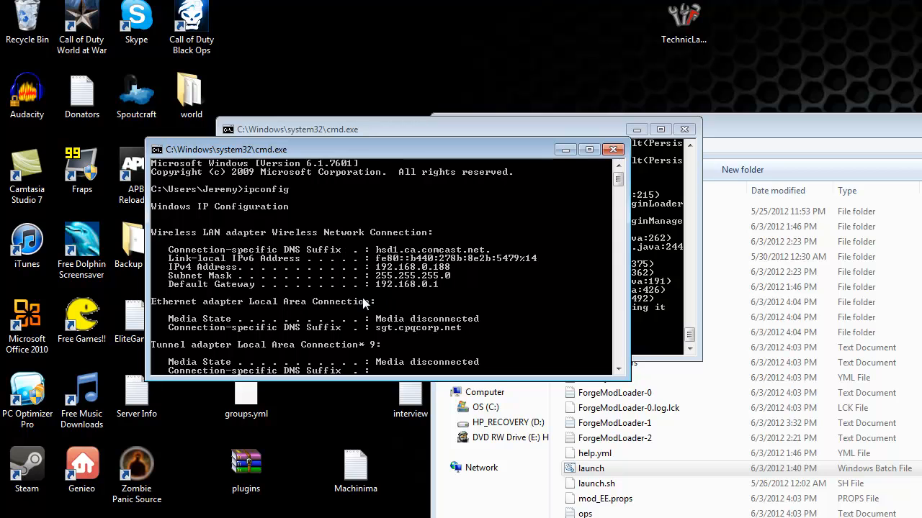
mouse_move(205, 273)
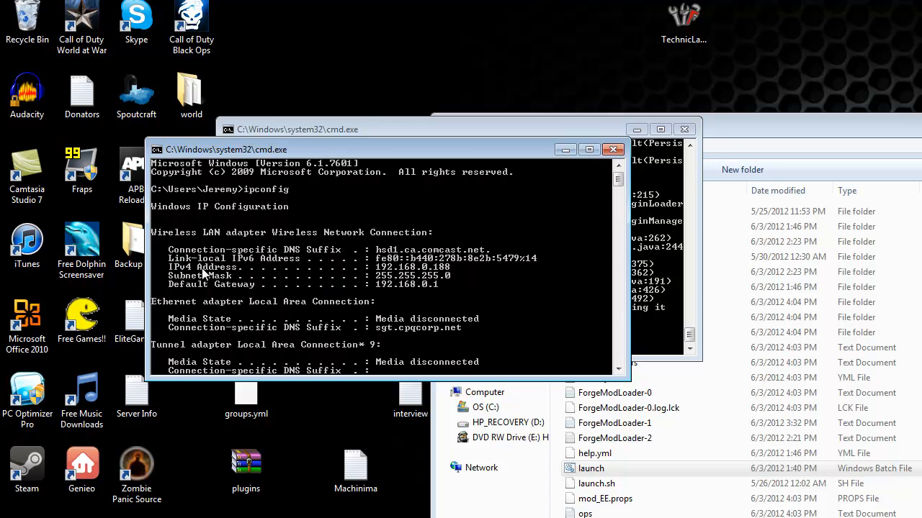
mouse_move(420, 305)
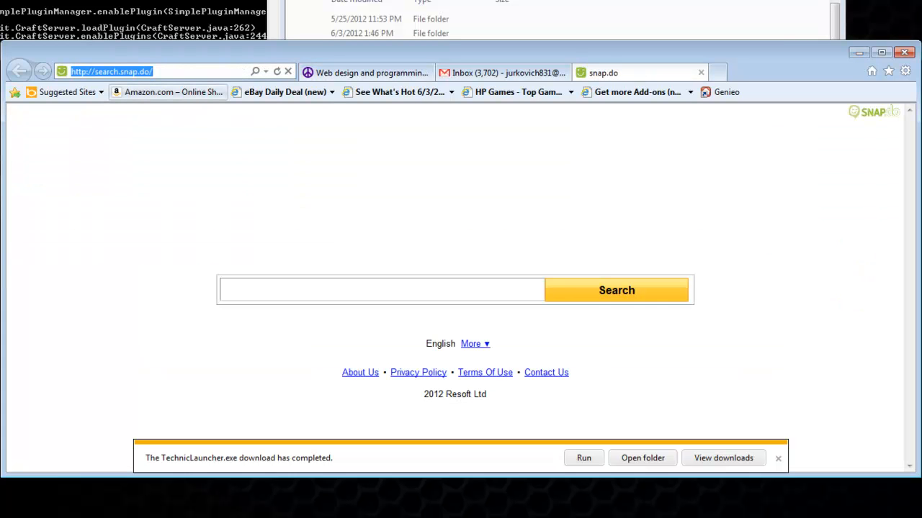
Browse to 192.168.0.1, sign in with the Admin password, and reach the Advanced Virtual Server page.
type("192.168.0.1/")
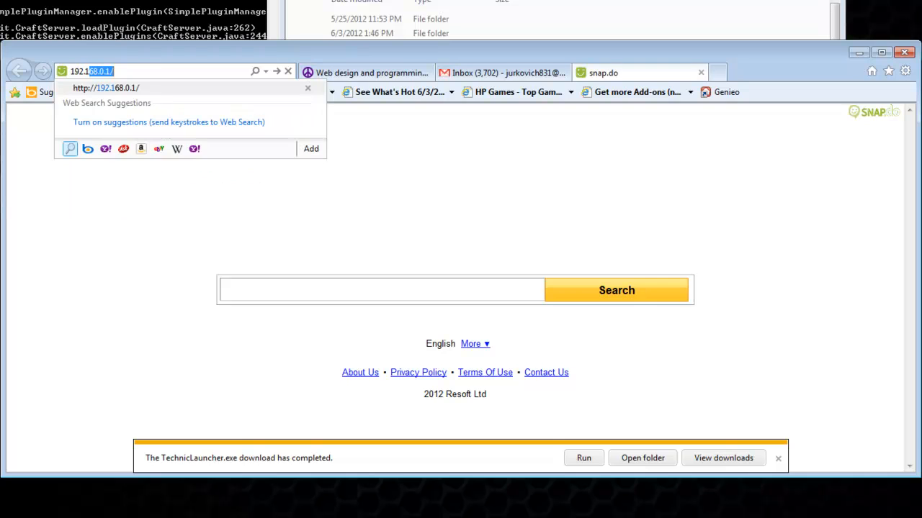
type("192.168.0.1")
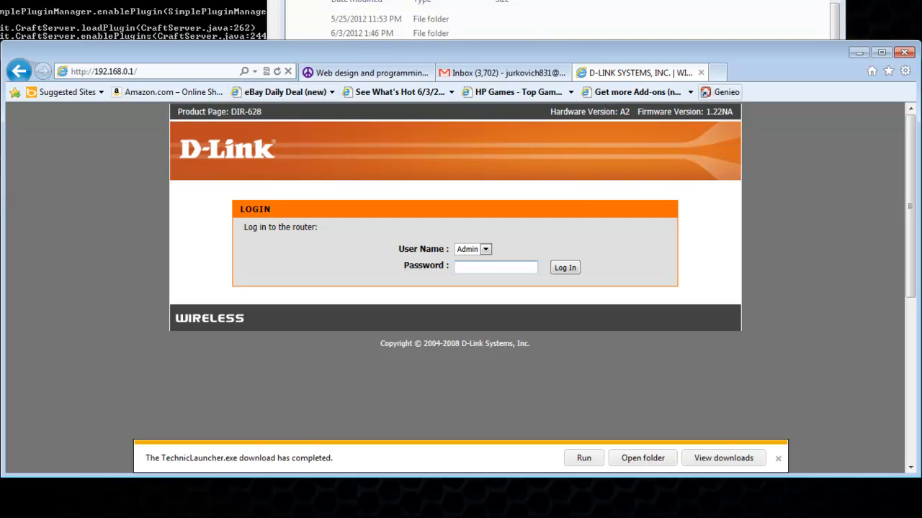
left_click(495, 267)
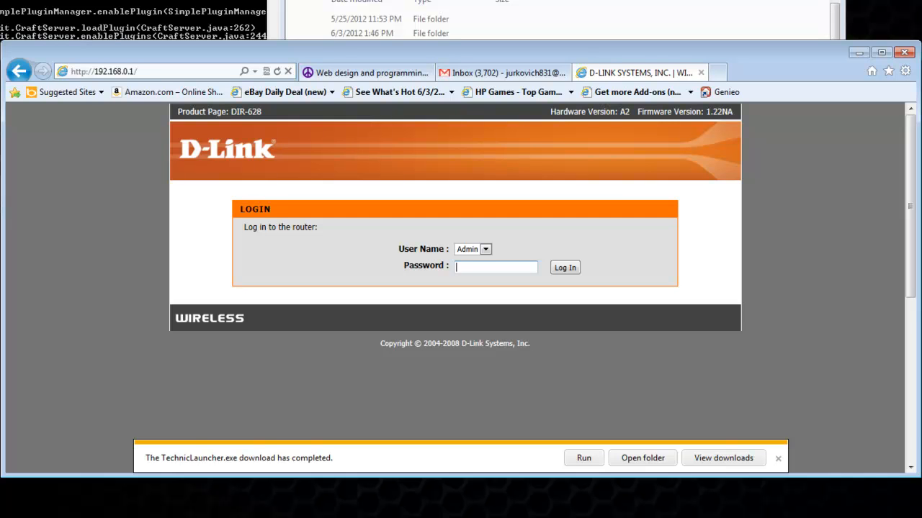
left_click(495, 266)
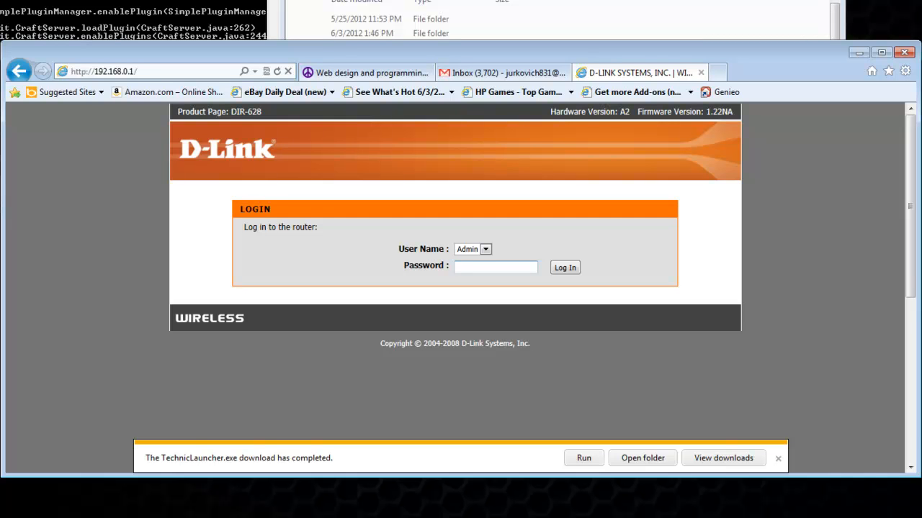
left_click(495, 267)
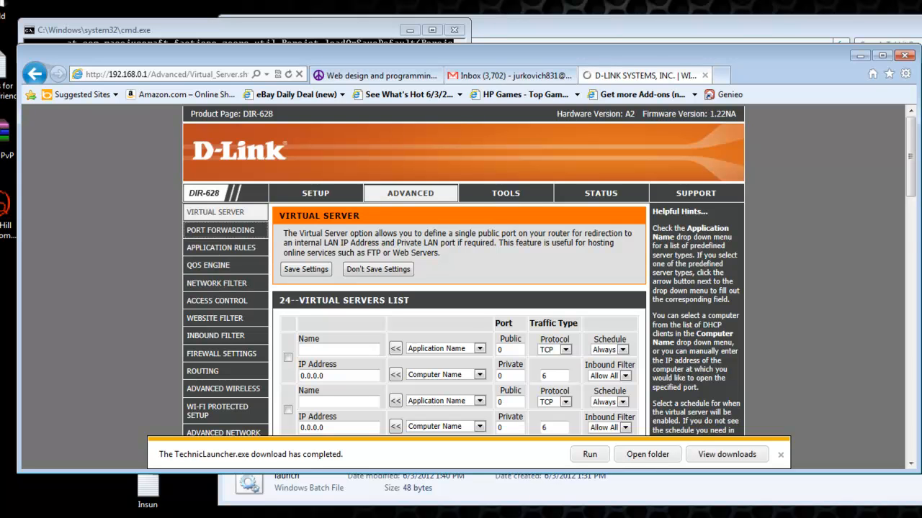
Review the 24 Port Forwarding rules, confirming mc port 25565 and ts3 ports go to 192.168.0.188.
left_click(219, 231)
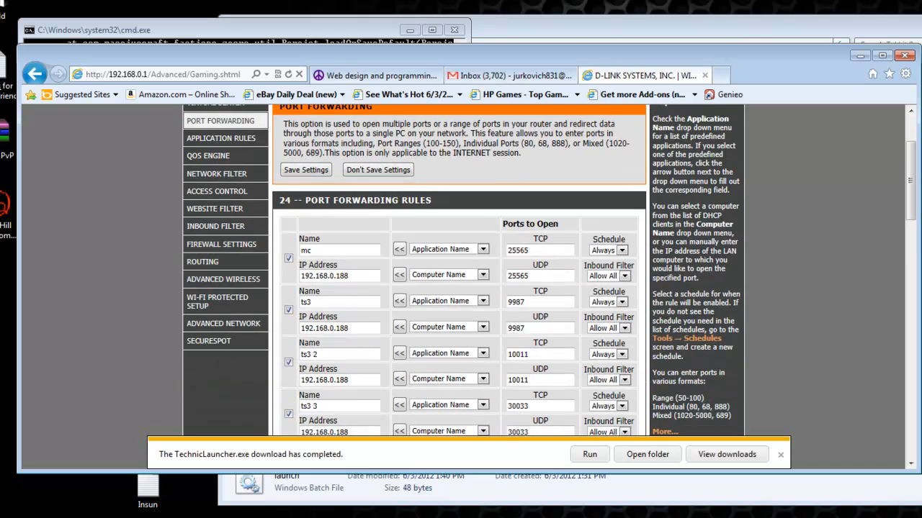
scroll("down", 3)
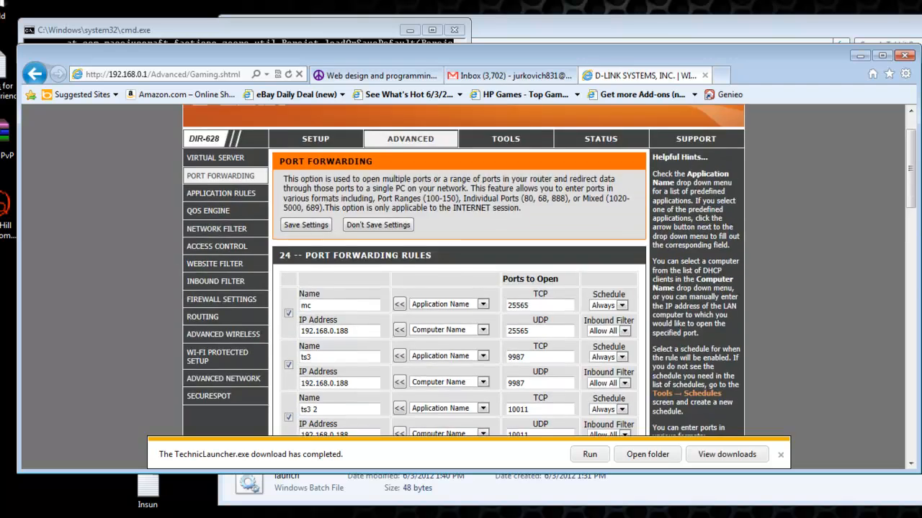
scroll("down", 3)
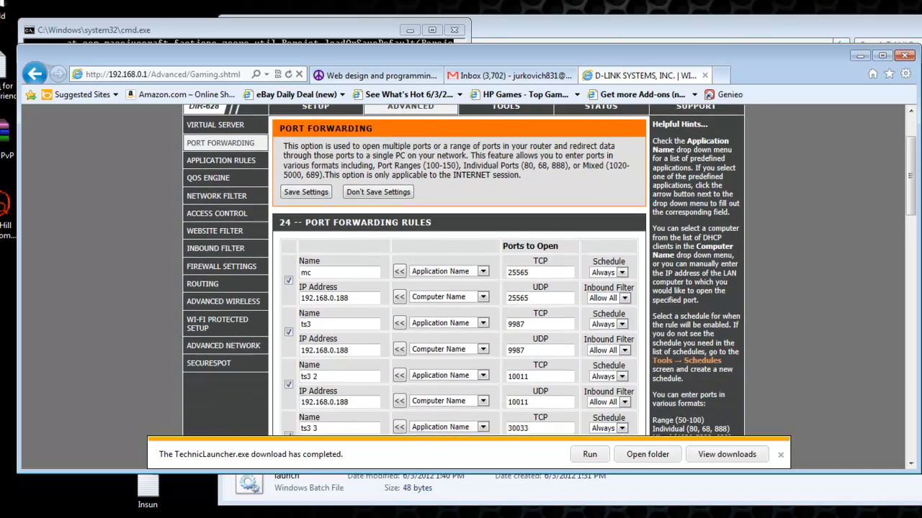
scroll("down", 3)
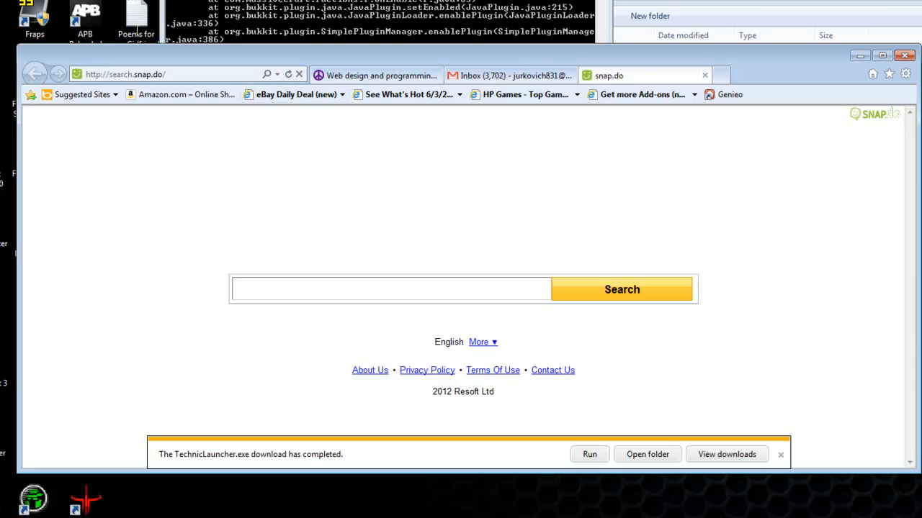
type("ip chicke")
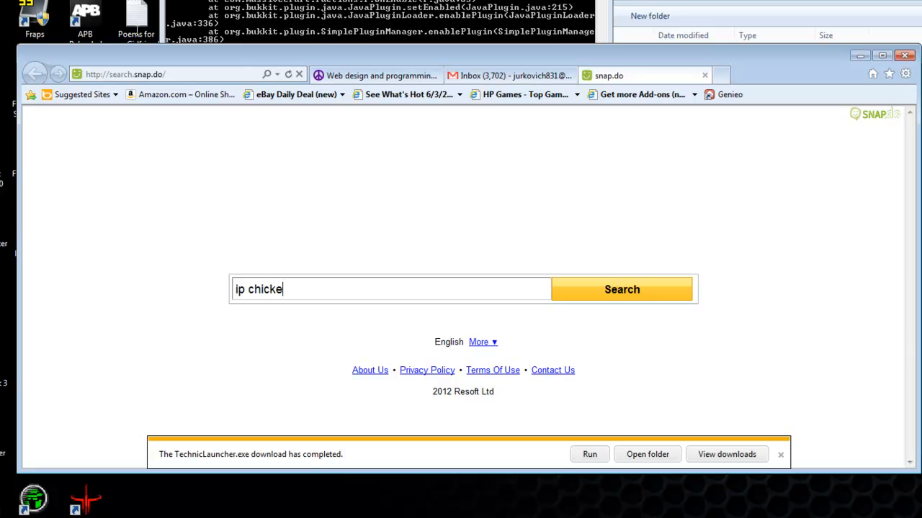
left_click(620, 288)
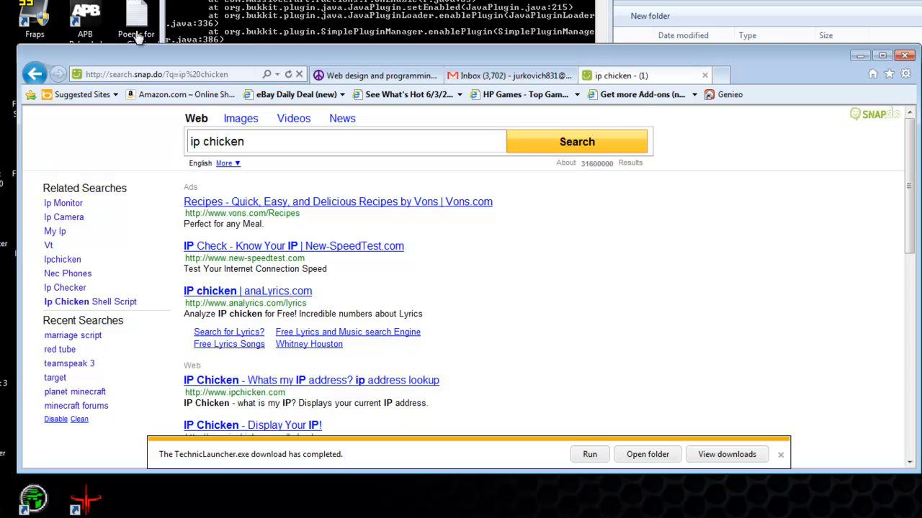
left_click(248, 291)
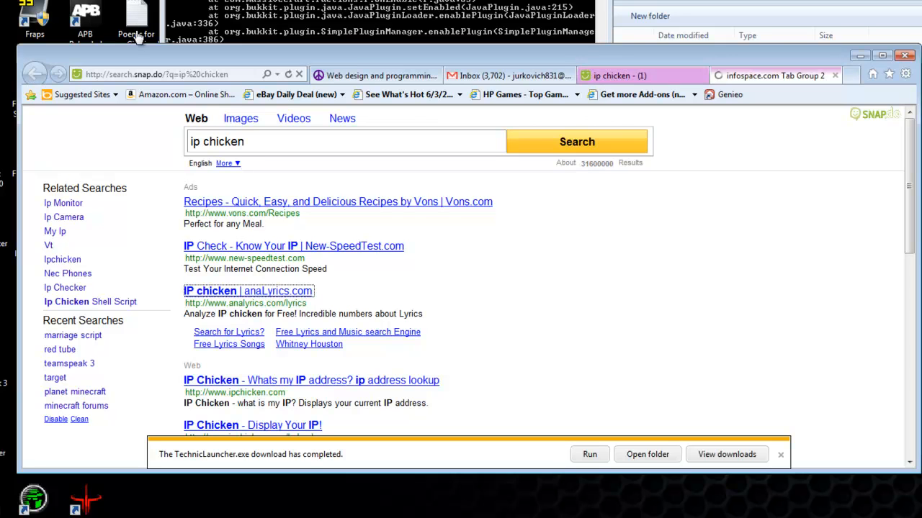
left_click(248, 291)
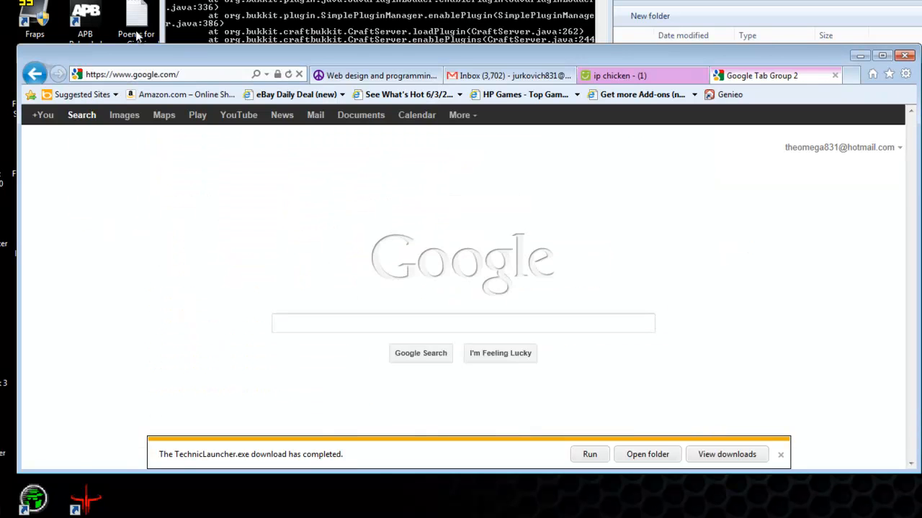
type("ip che")
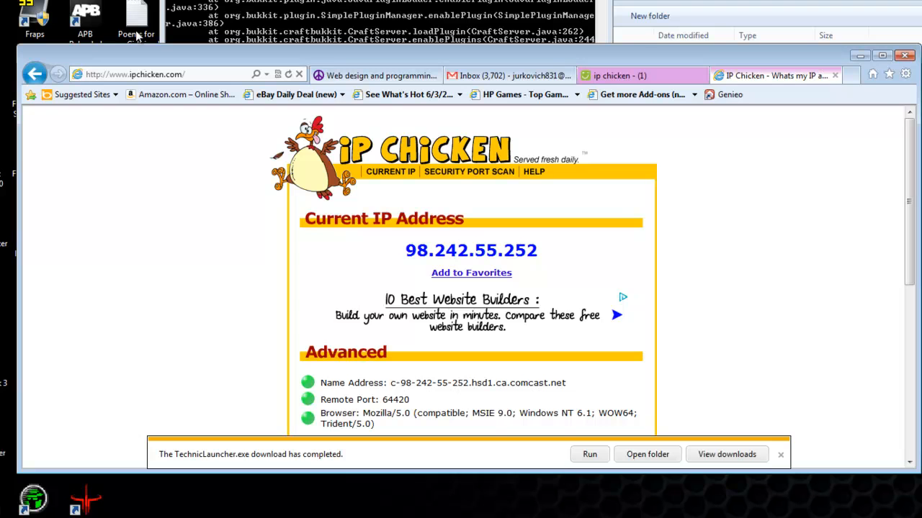
mouse_move(136, 35)
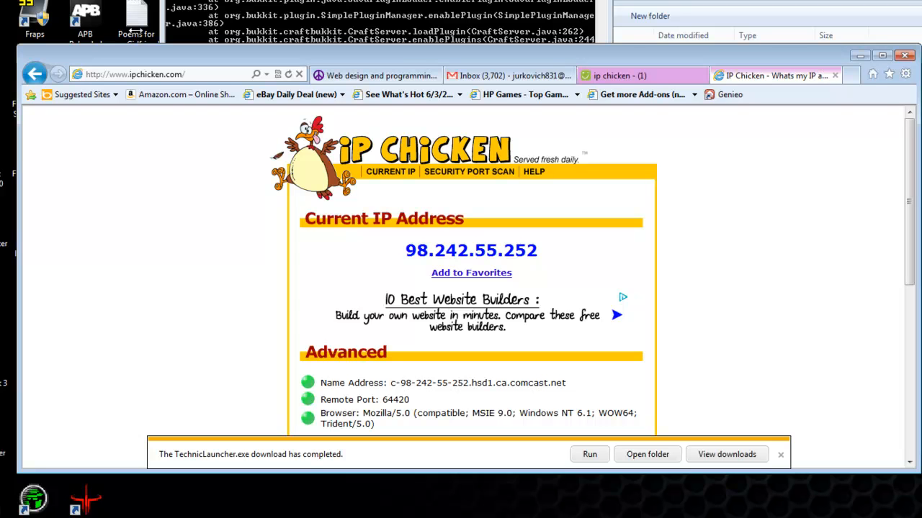
Close the browser window along with all its open tabs.
left_click(905, 54)
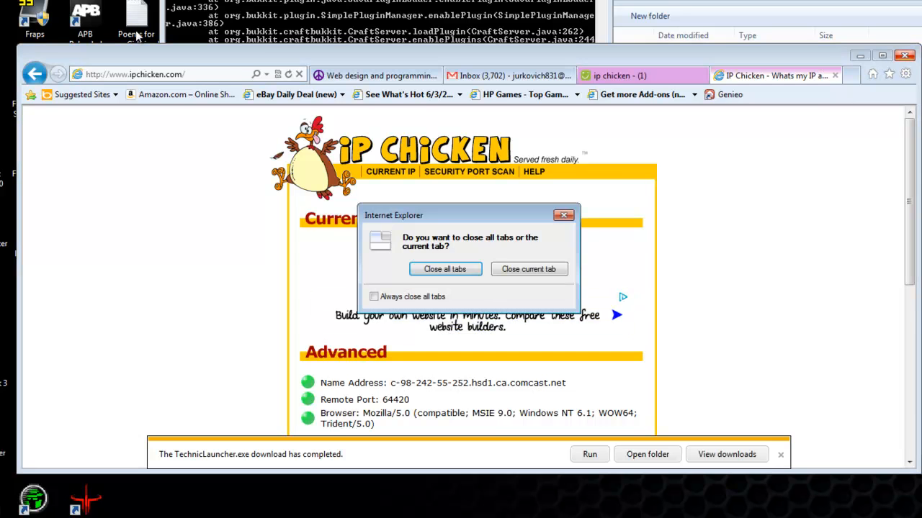
left_click(528, 270)
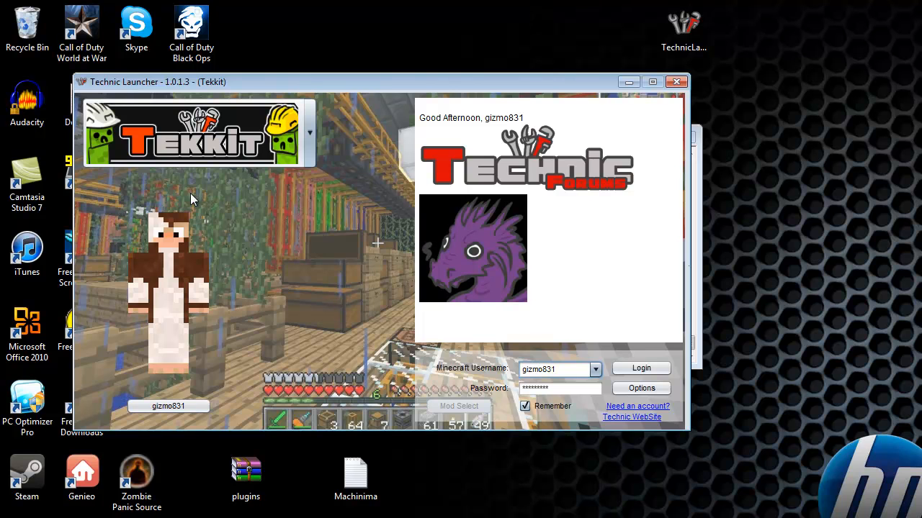
Review the Tekkit build and memory options, then log in to launch the game.
left_click(310, 132)
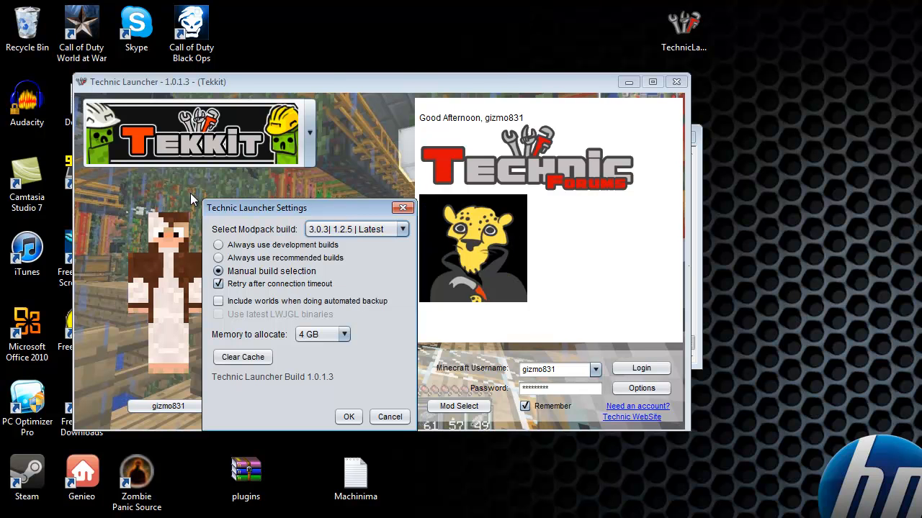
left_click(402, 229)
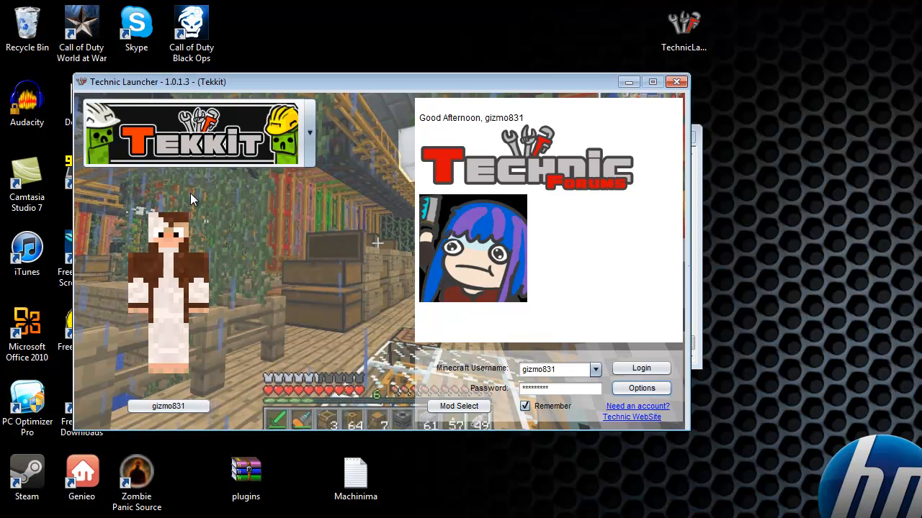
left_click(640, 369)
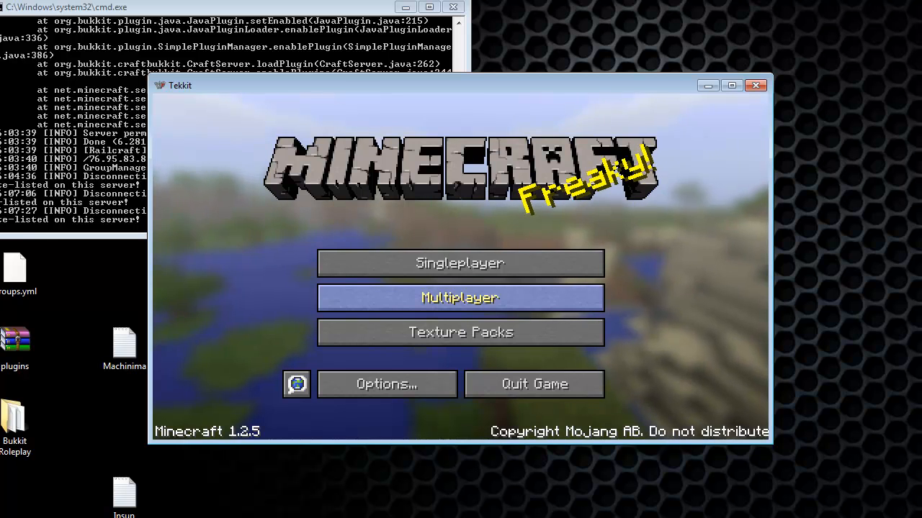
Direct Connect to the server address localhost from the Multiplayer menu.
left_click(461, 297)
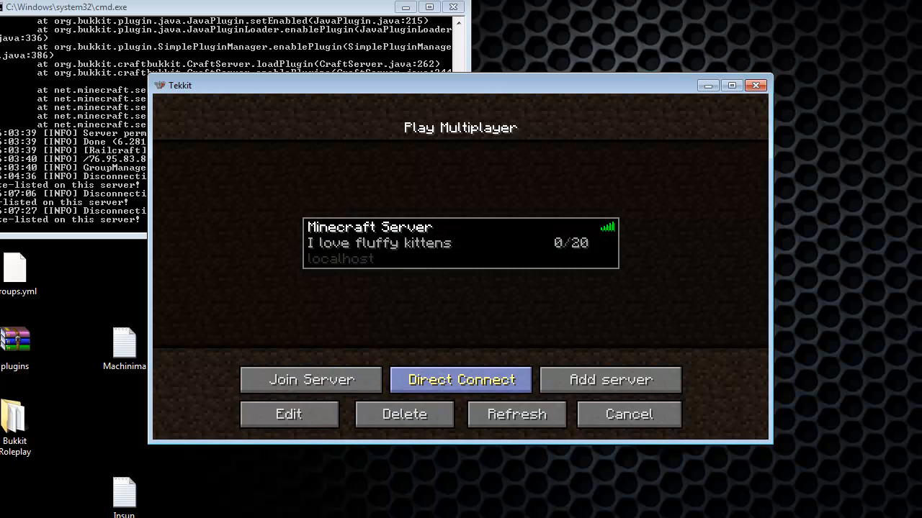
left_click(461, 381)
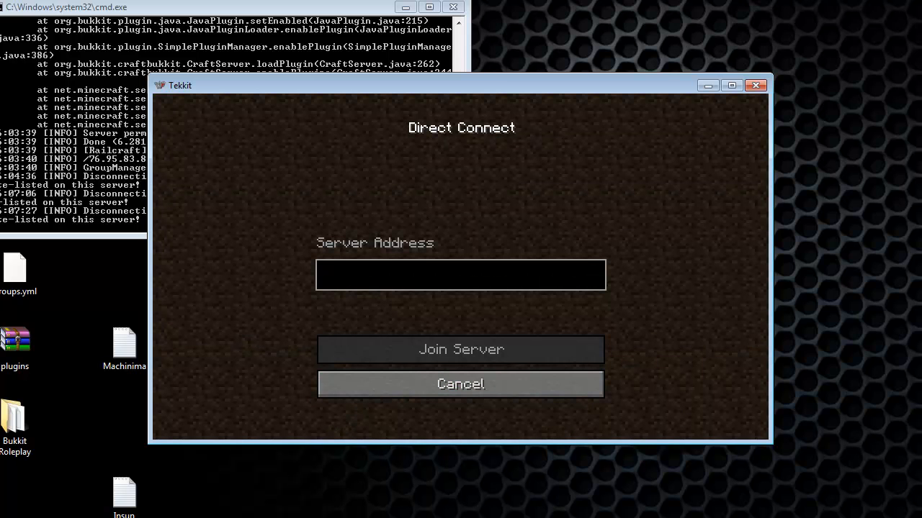
type("localhos")
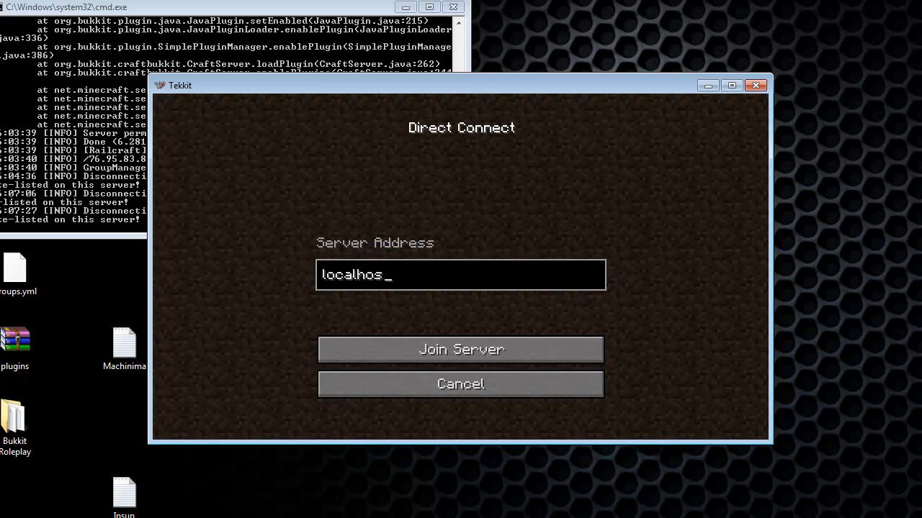
type("t")
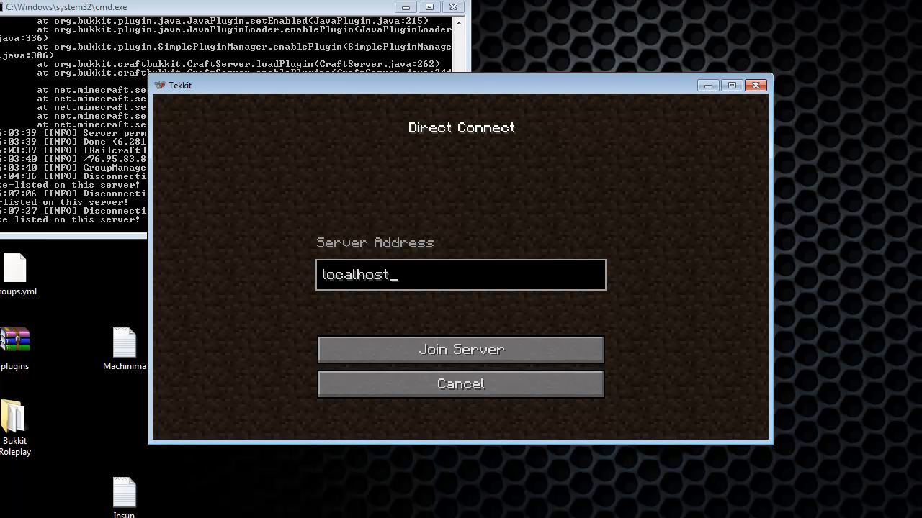
left_click(461, 350)
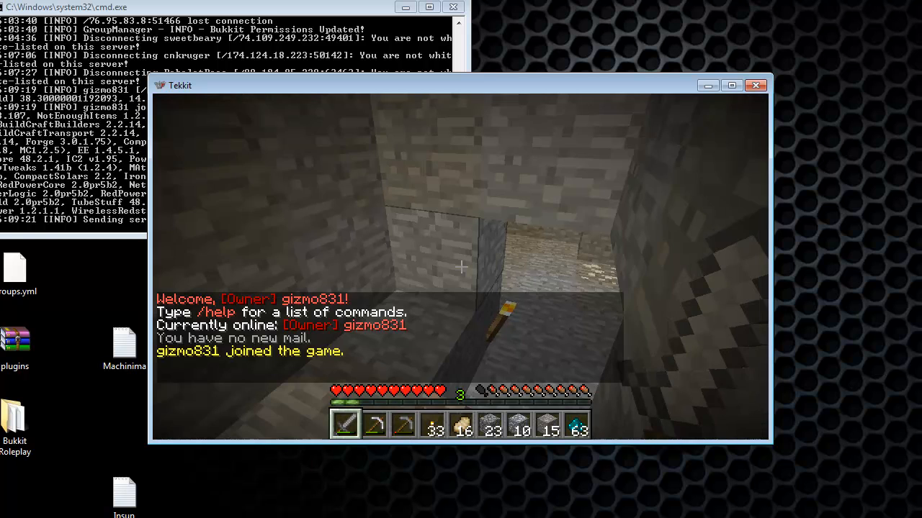
key("period")
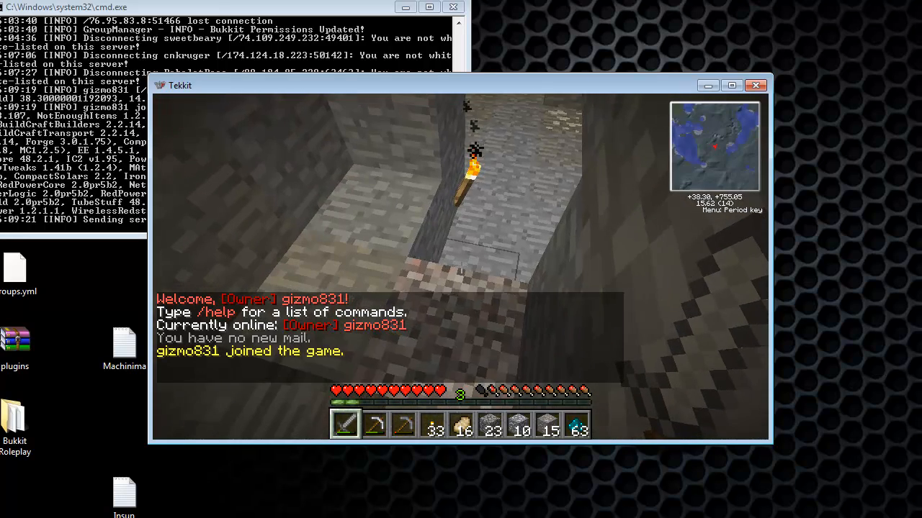
type("/manuadd u")
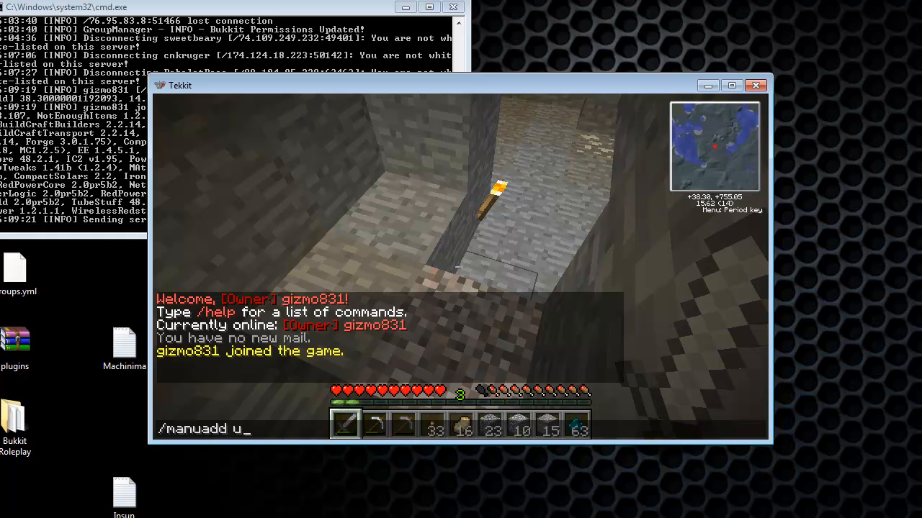
type("se")
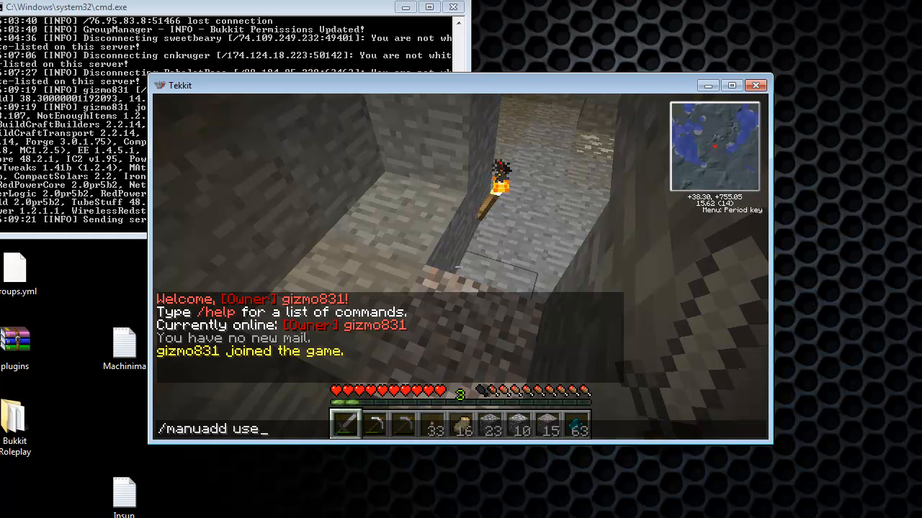
type("gizmo831 Ow")
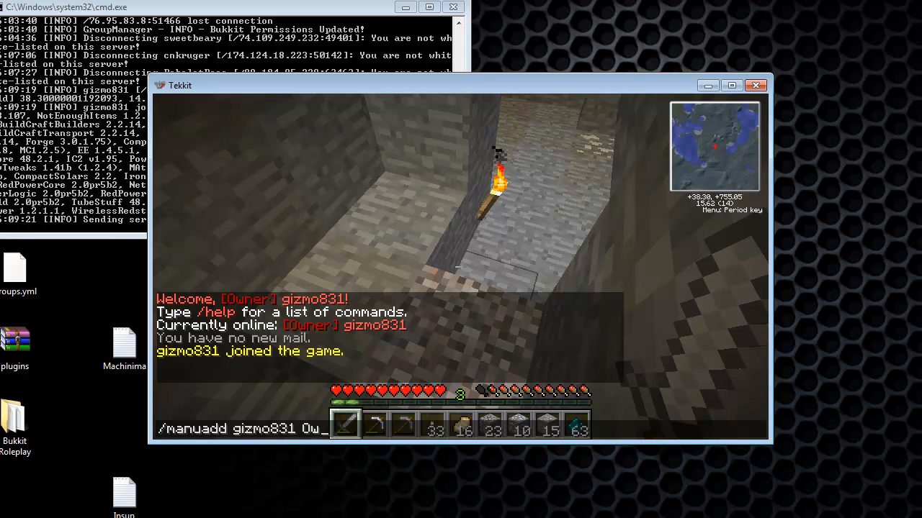
key("enter")
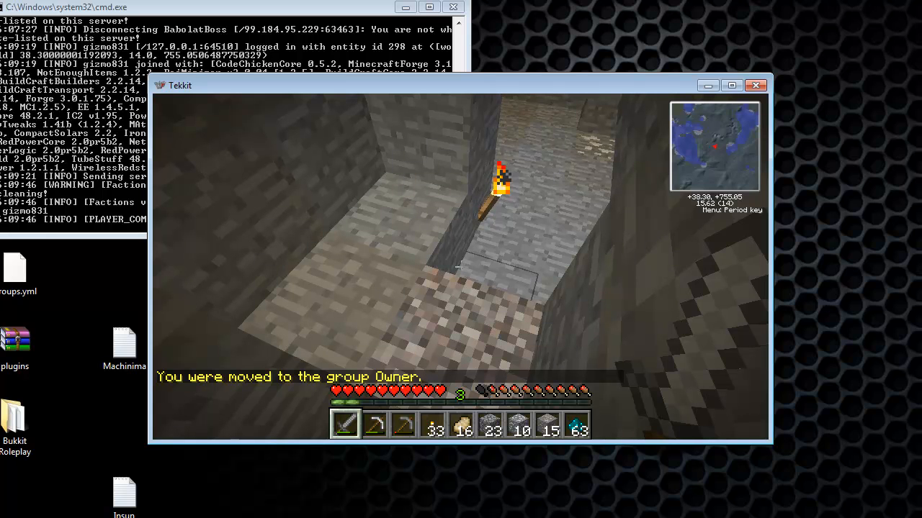
Disconnect from the server back to the Minecraft 1.2.5 main menu.
key("Escape")
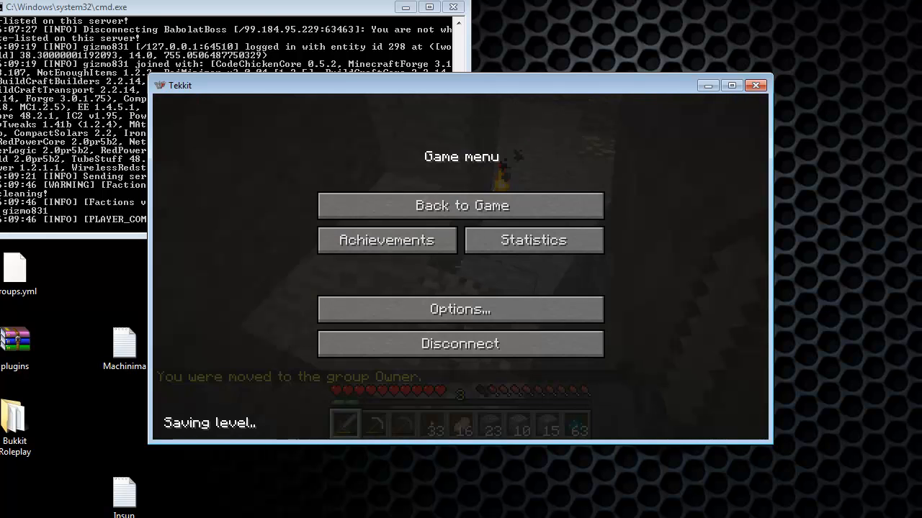
left_click(460, 343)
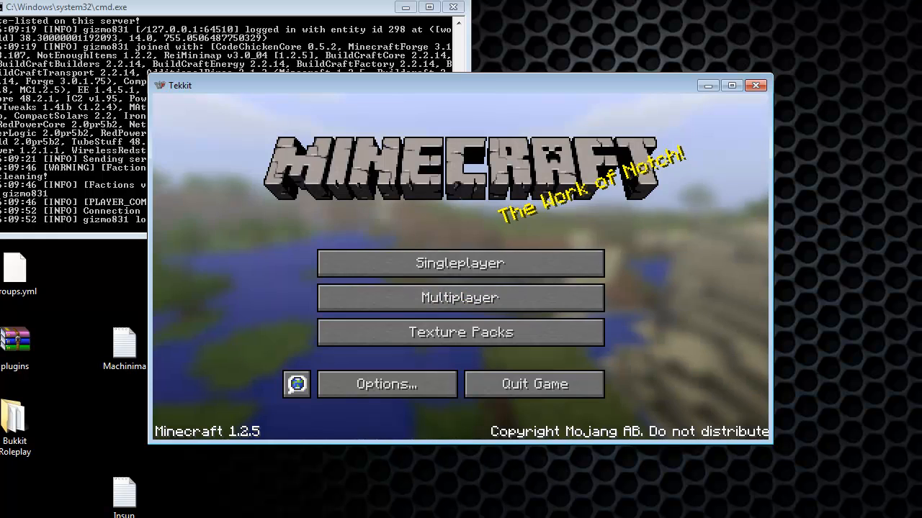